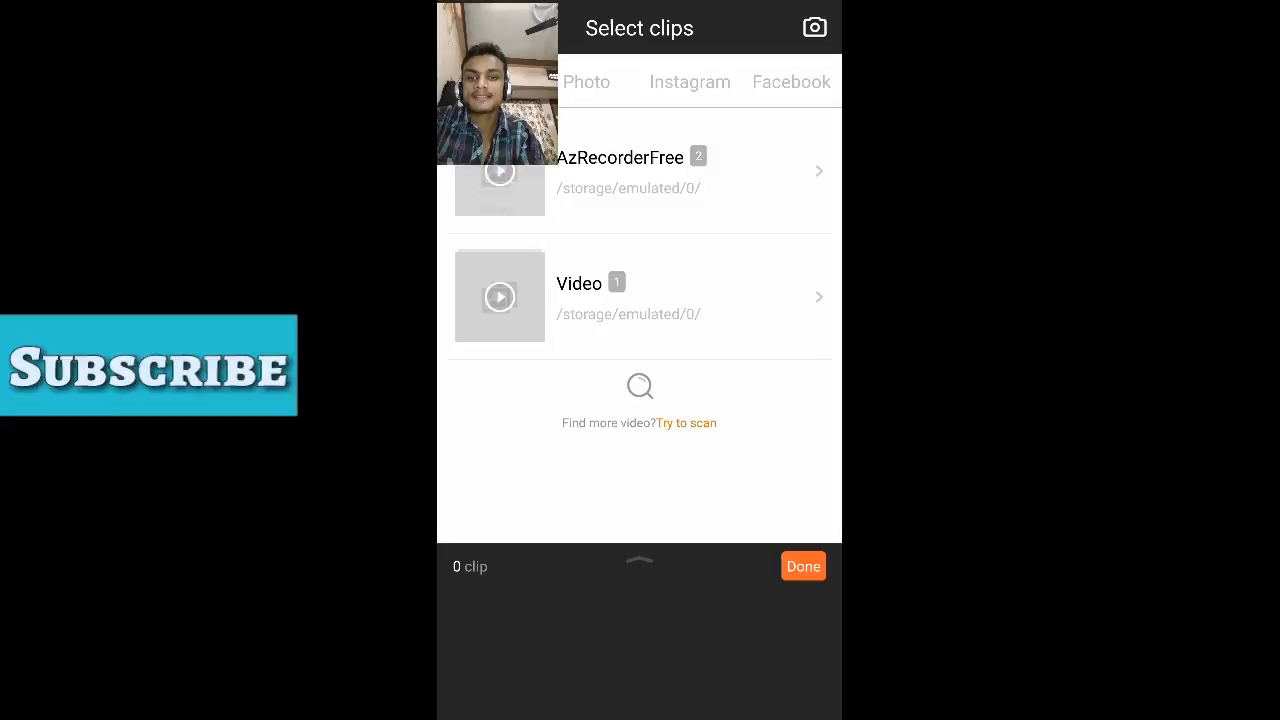
Import the Wi-Fi screen recording from the AzRecorderFree folder into a new project.
{"action": "left_click", "coordinate": [620, 170]}
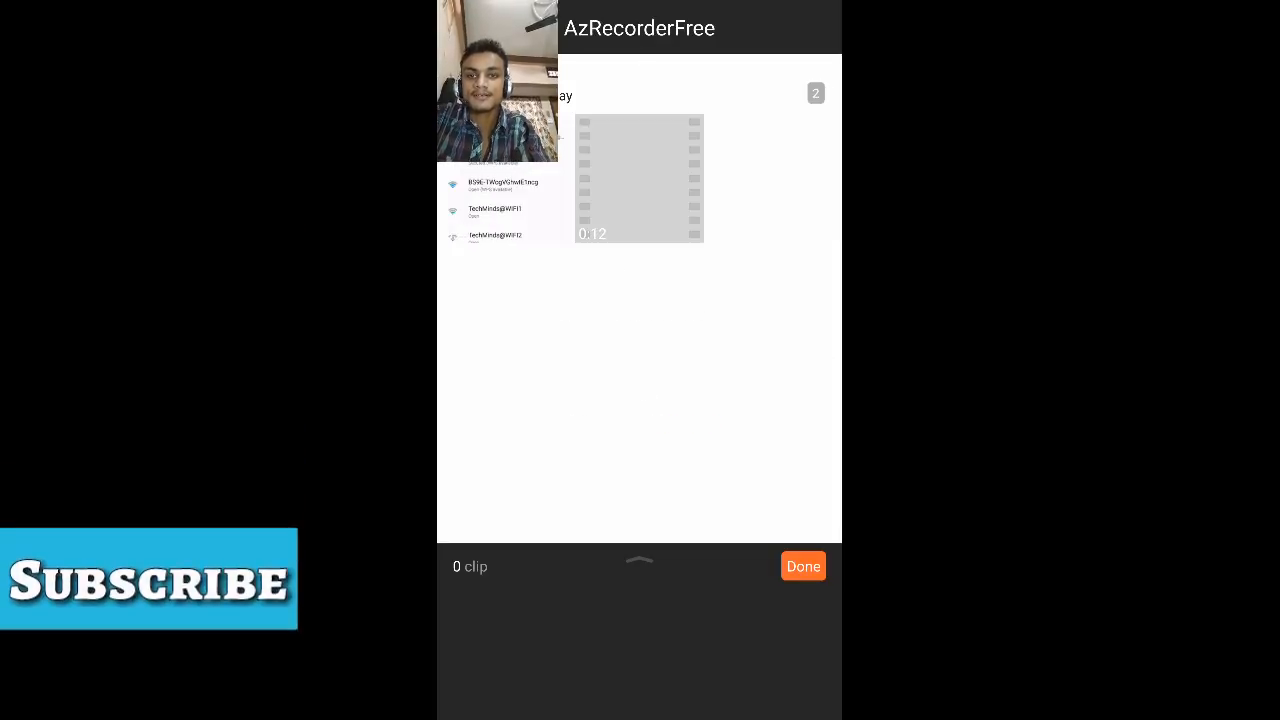
{"action": "left_click", "coordinate": [638, 180]}
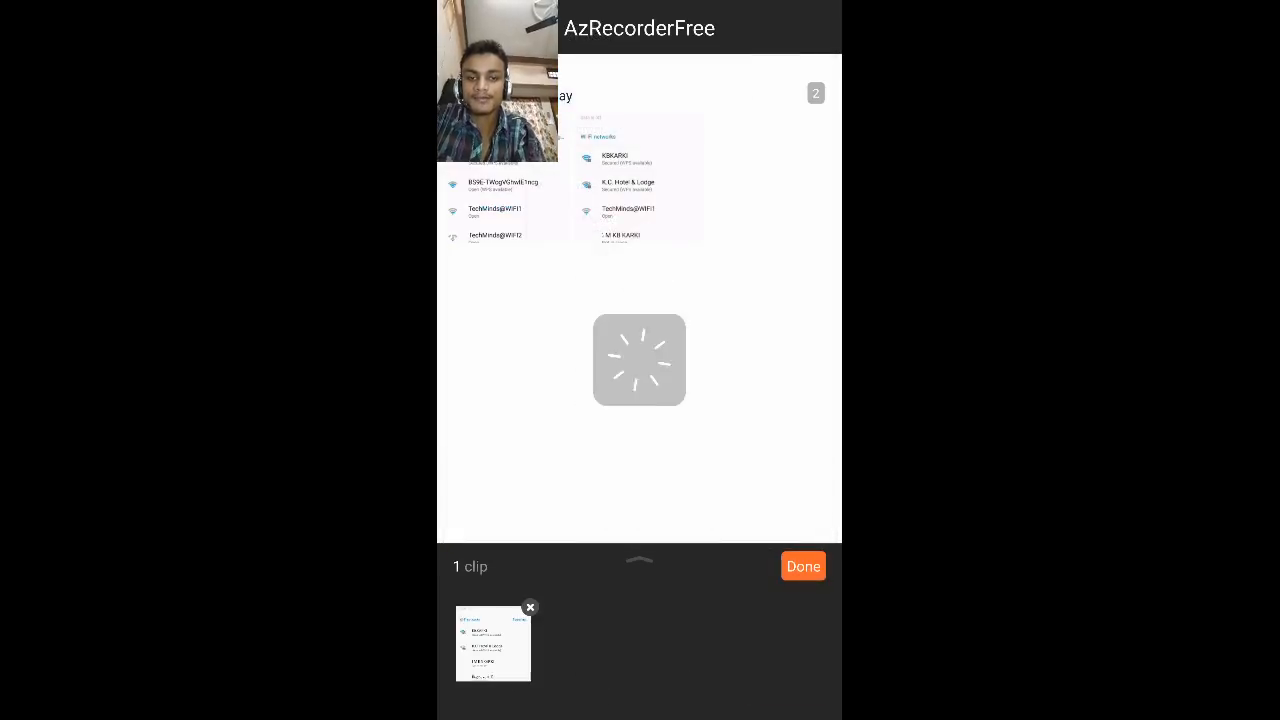
{"action": "left_click", "coordinate": [804, 566]}
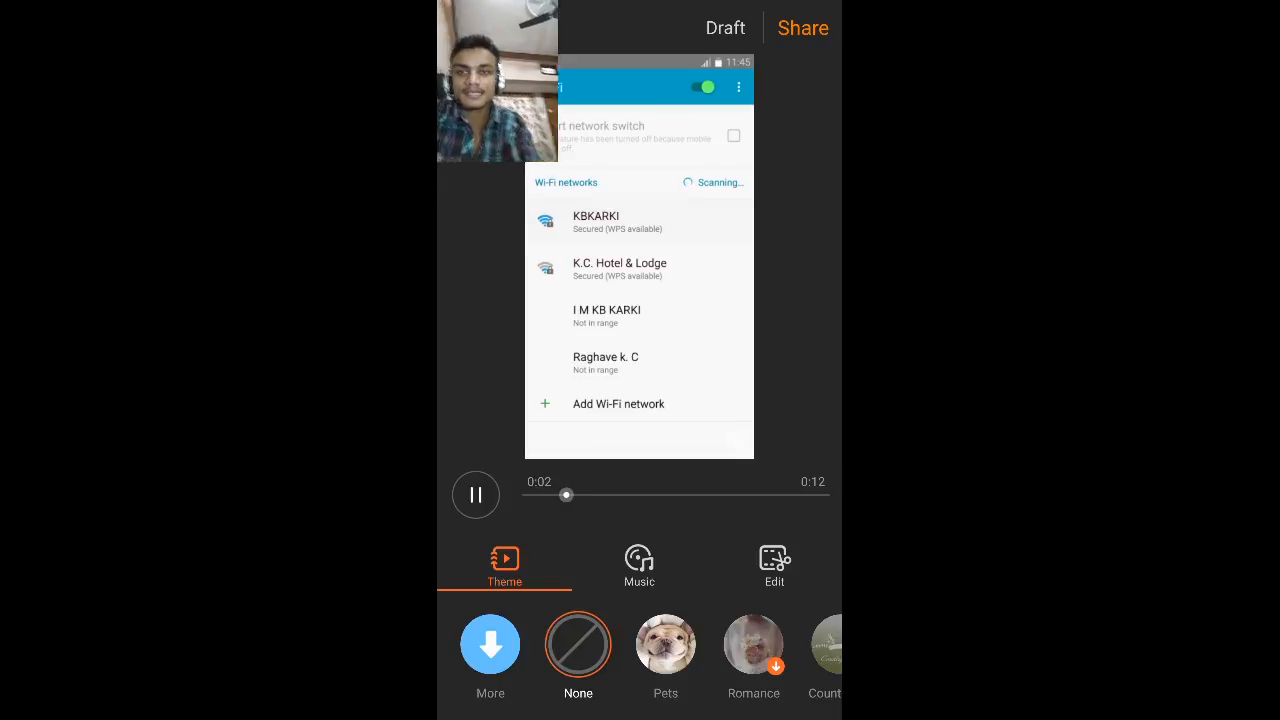
Apply the Pets theme from the Theme row to the Wi-Fi clip.
{"action": "left_click", "coordinate": [596, 220]}
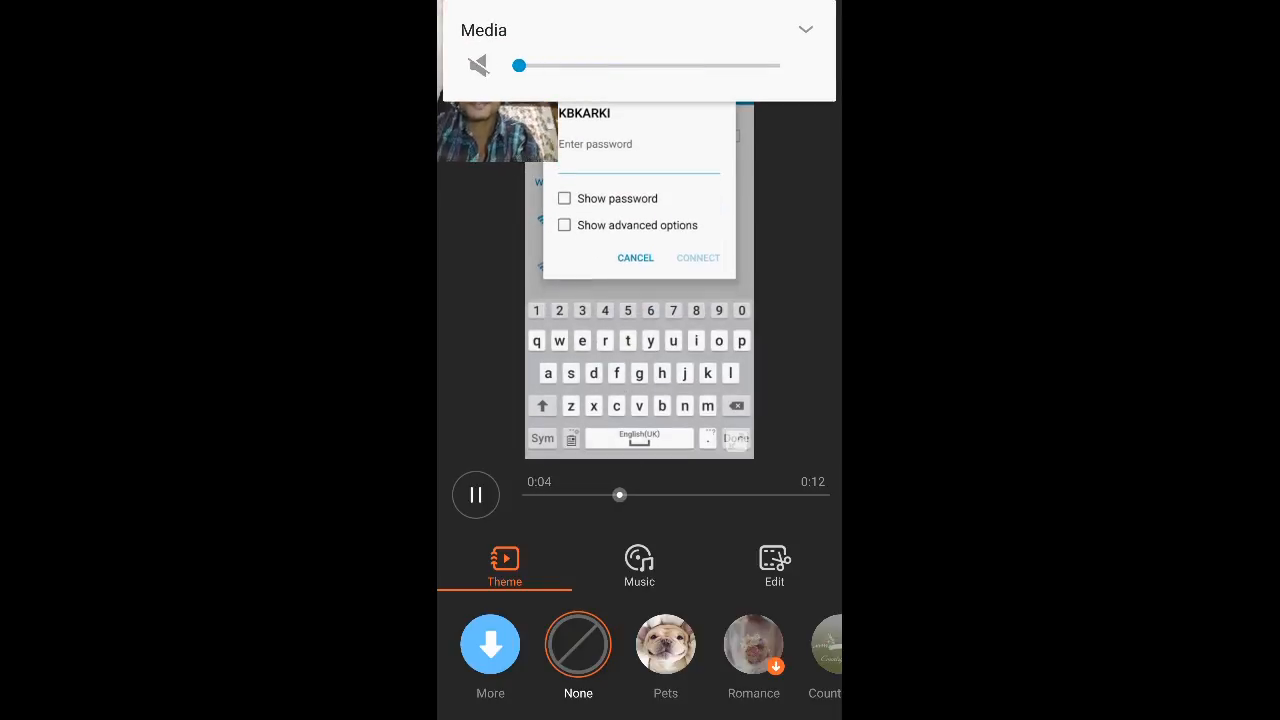
{"action": "left_click", "coordinate": [636, 258]}
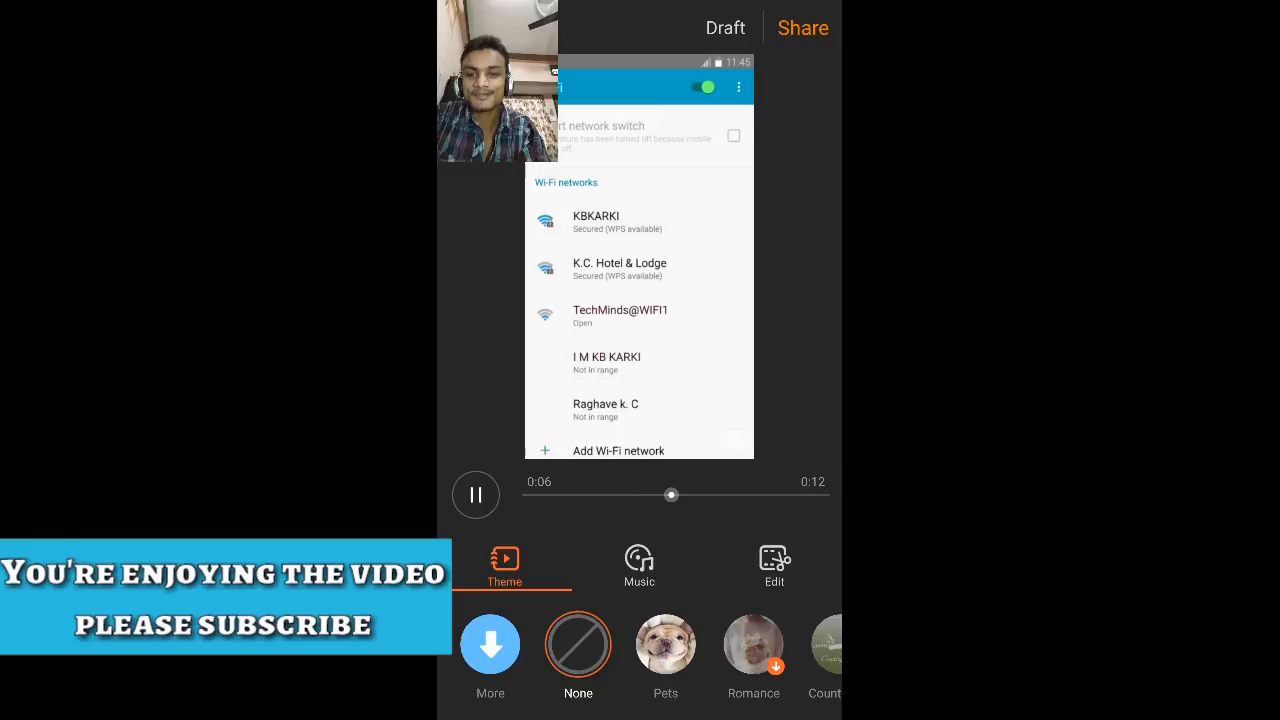
{"action": "left_click", "coordinate": [596, 220]}
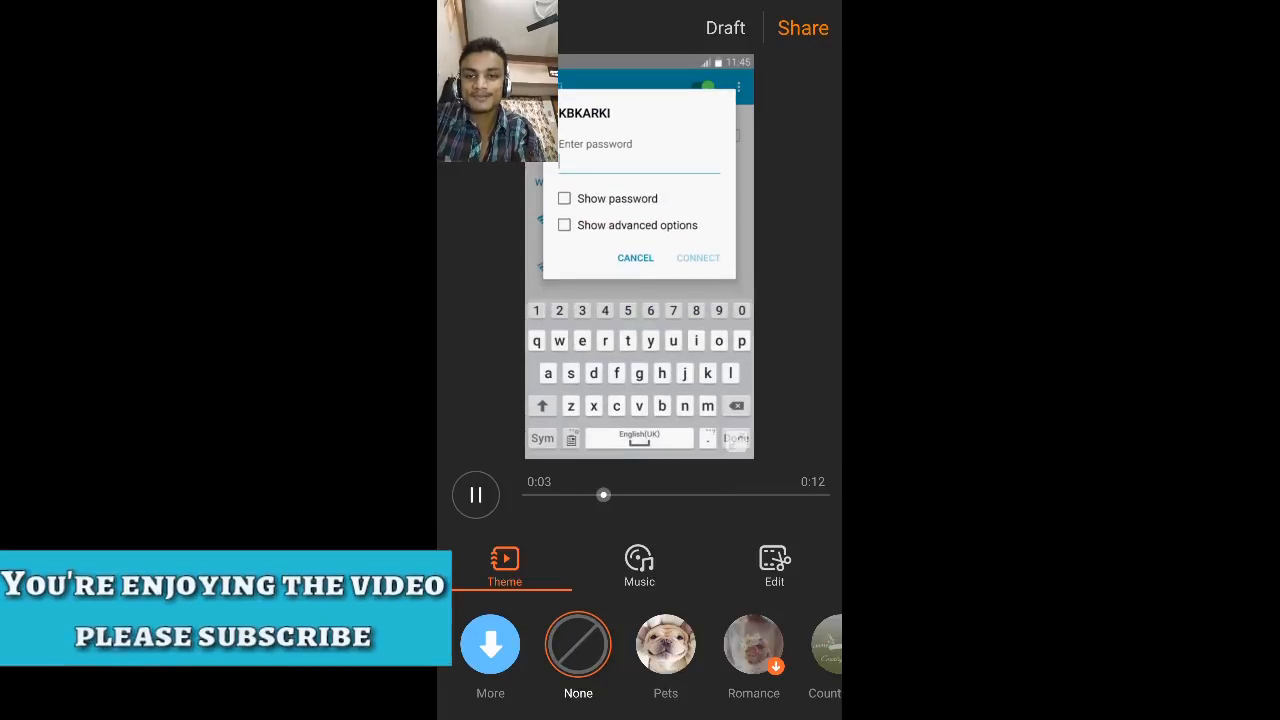
{"action": "left_click", "coordinate": [636, 256]}
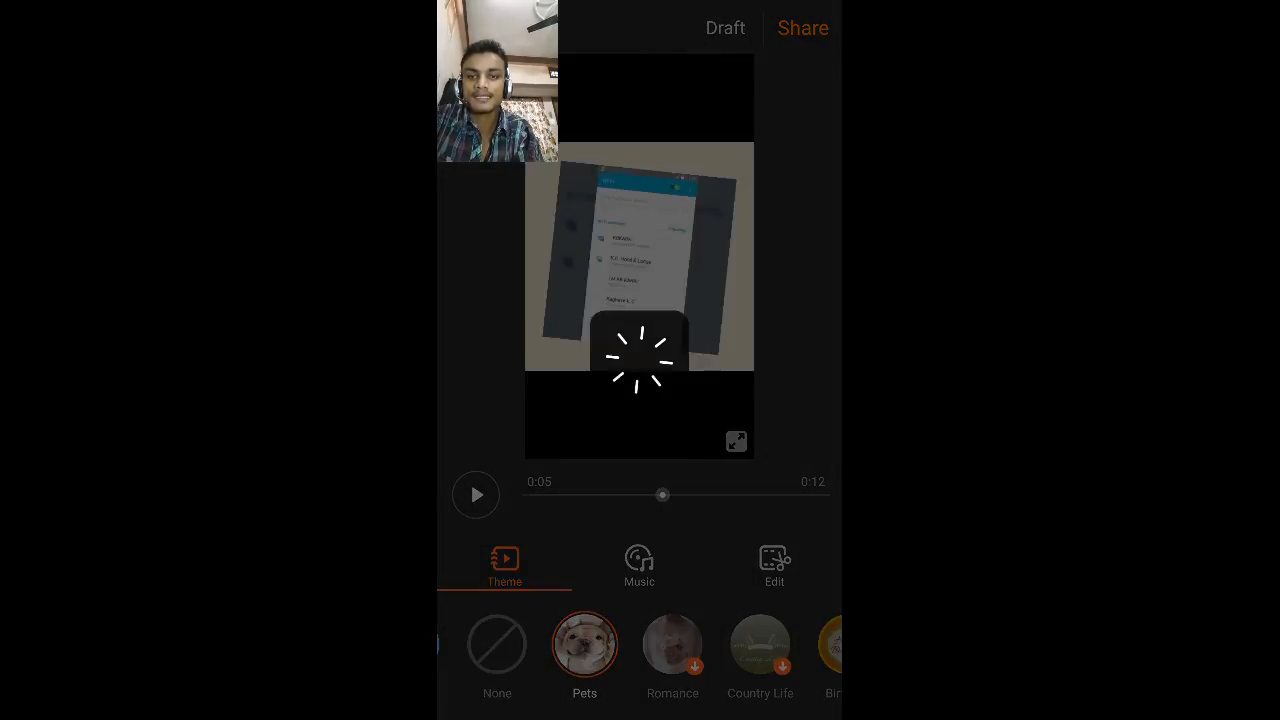
Check the Music options, then bring up the clip editing tools.
{"action": "left_click", "coordinate": [476, 496]}
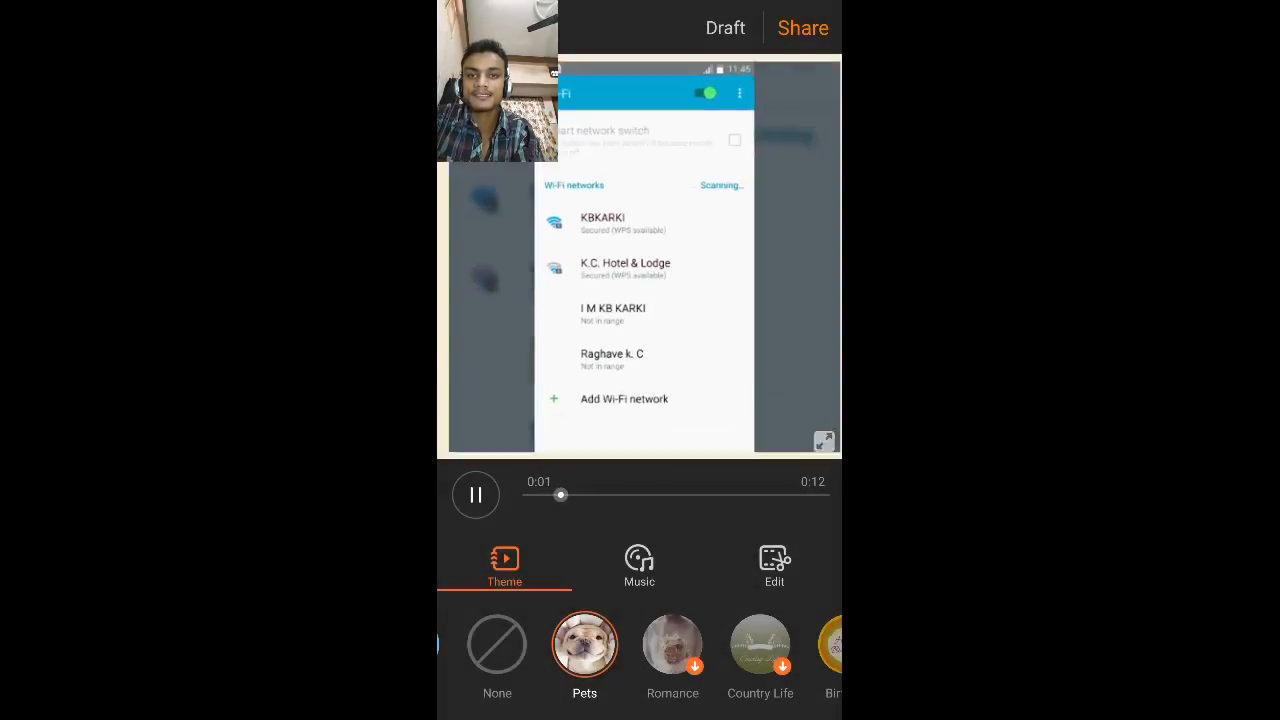
{"action": "left_click", "coordinate": [604, 224]}
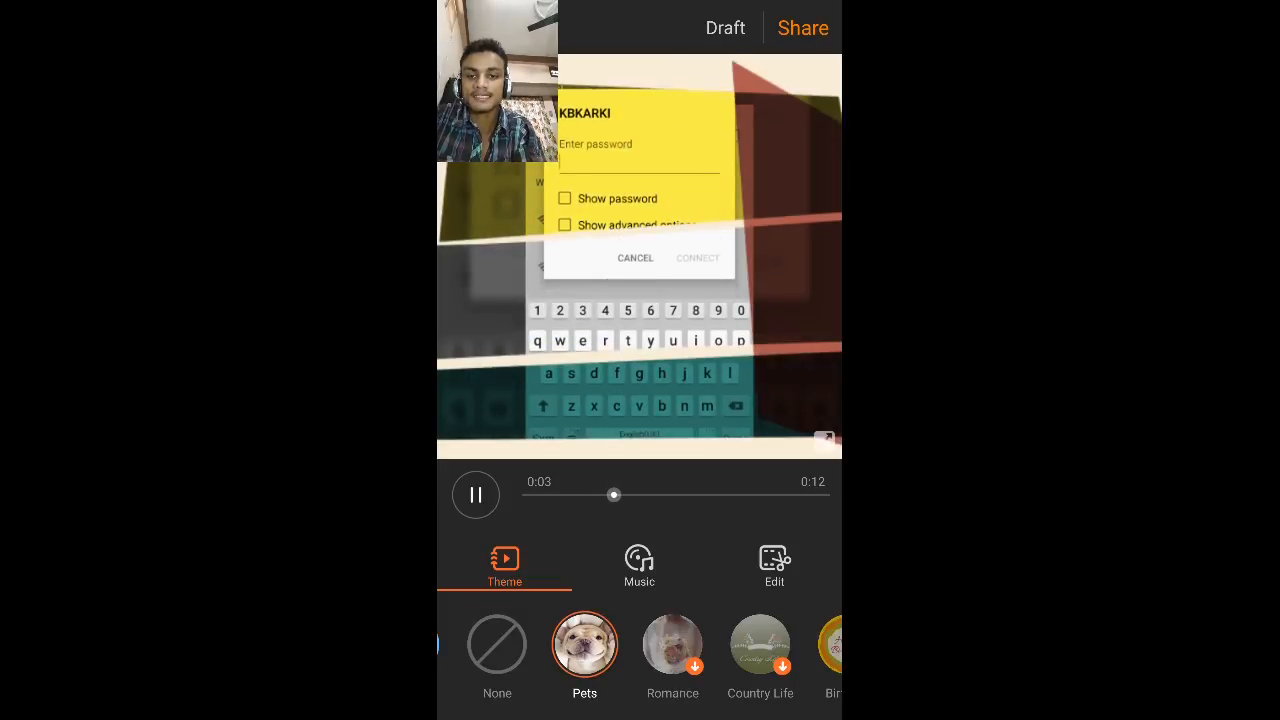
{"action": "left_click", "coordinate": [640, 564]}
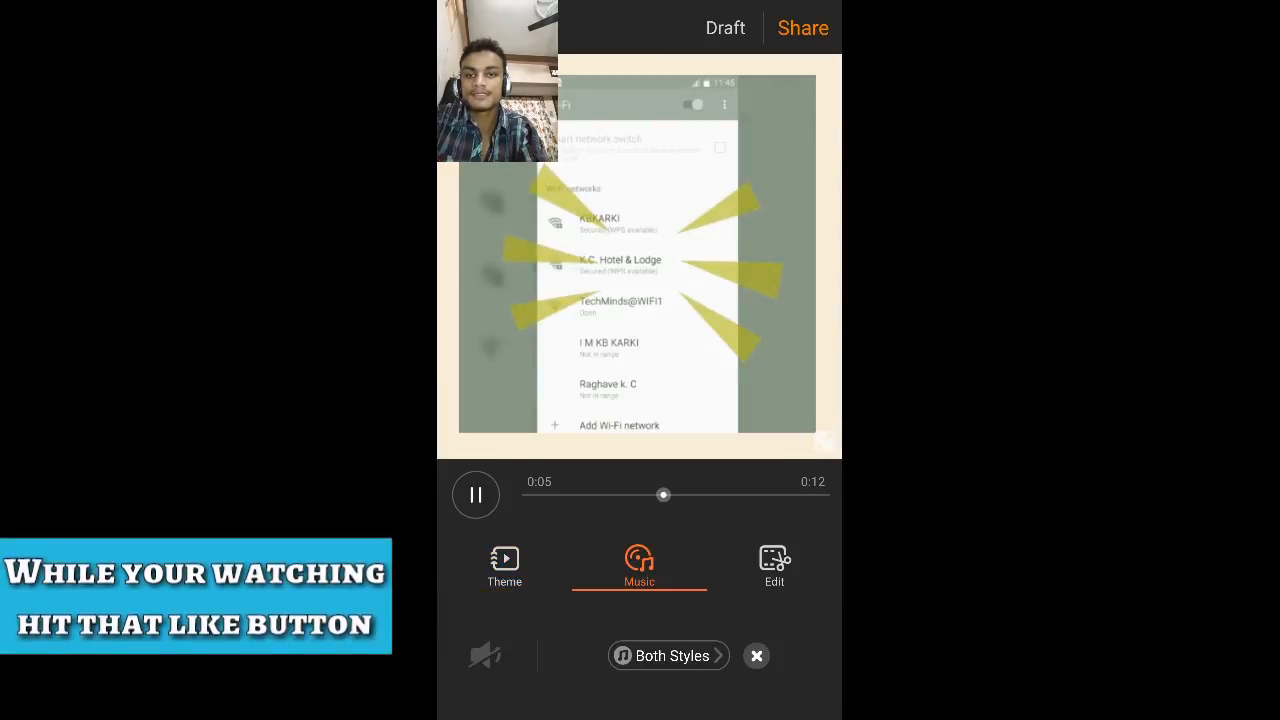
{"action": "left_click", "coordinate": [774, 564]}
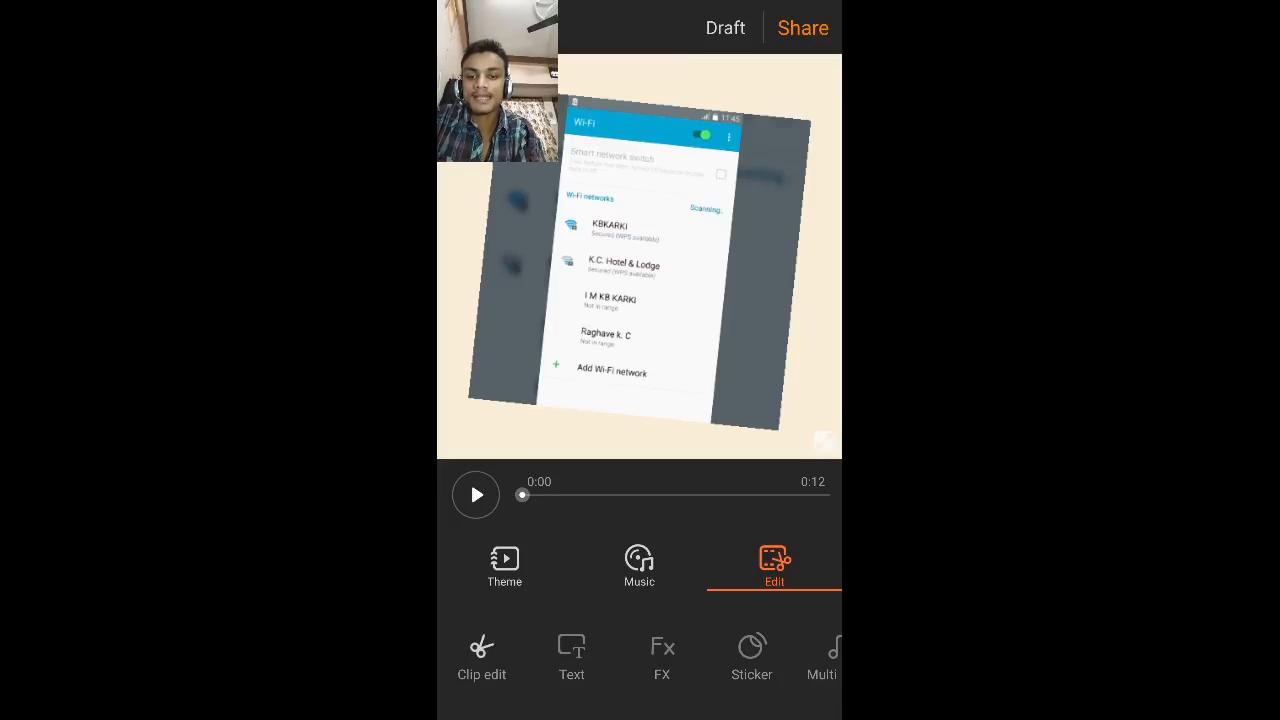
Look over the Clip edit options and return to the main editor.
{"action": "left_click", "coordinate": [772, 564]}
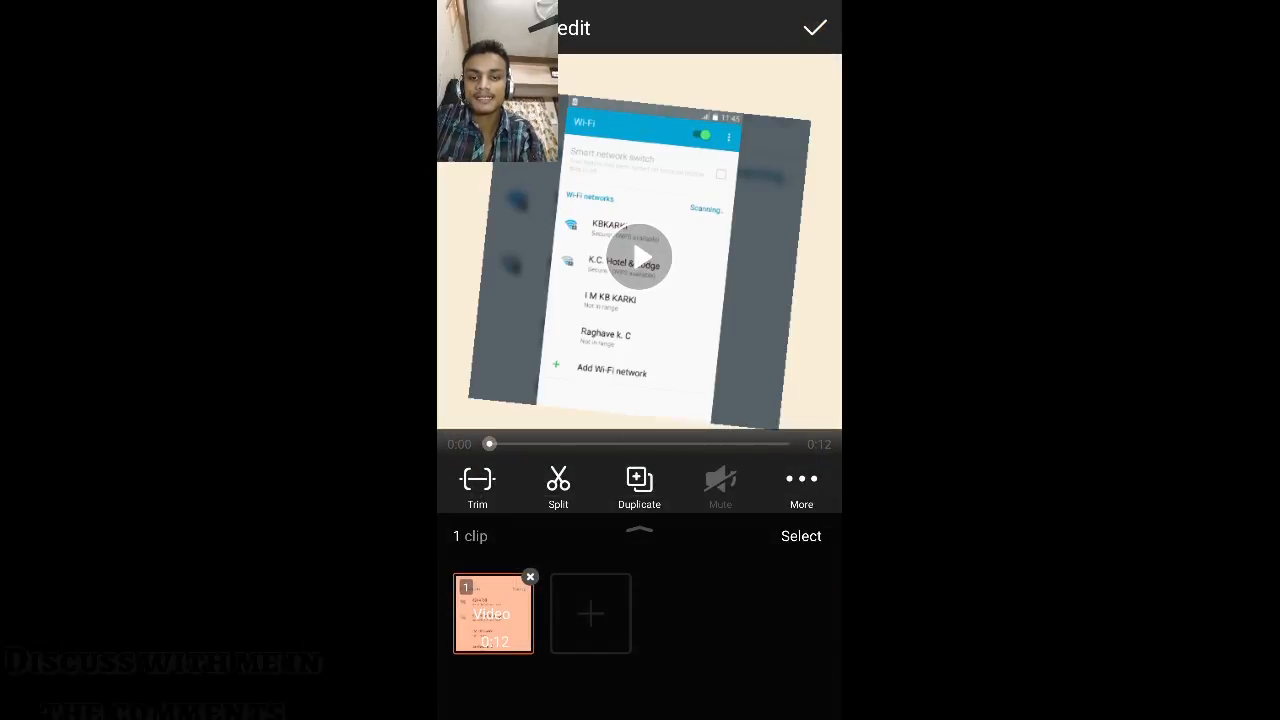
{"action": "left_click", "coordinate": [816, 28]}
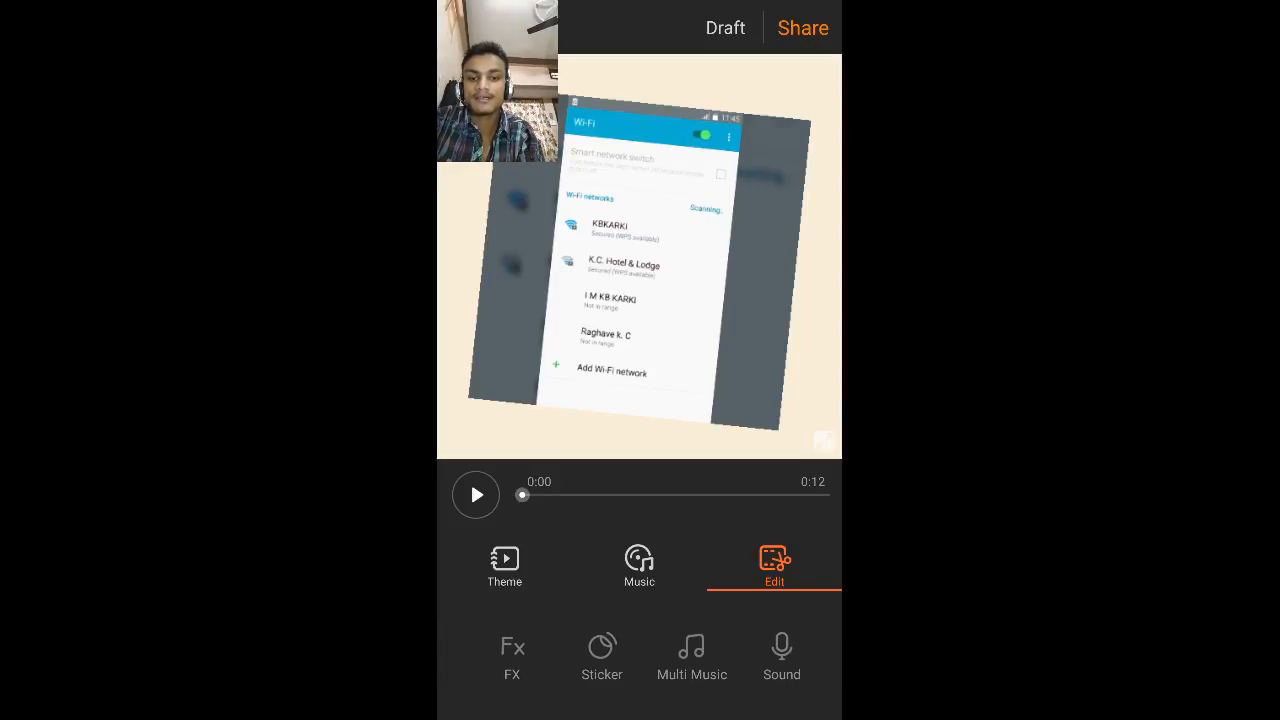
{"action": "scroll", "scroll_direction": "left", "scroll_amount": 3}
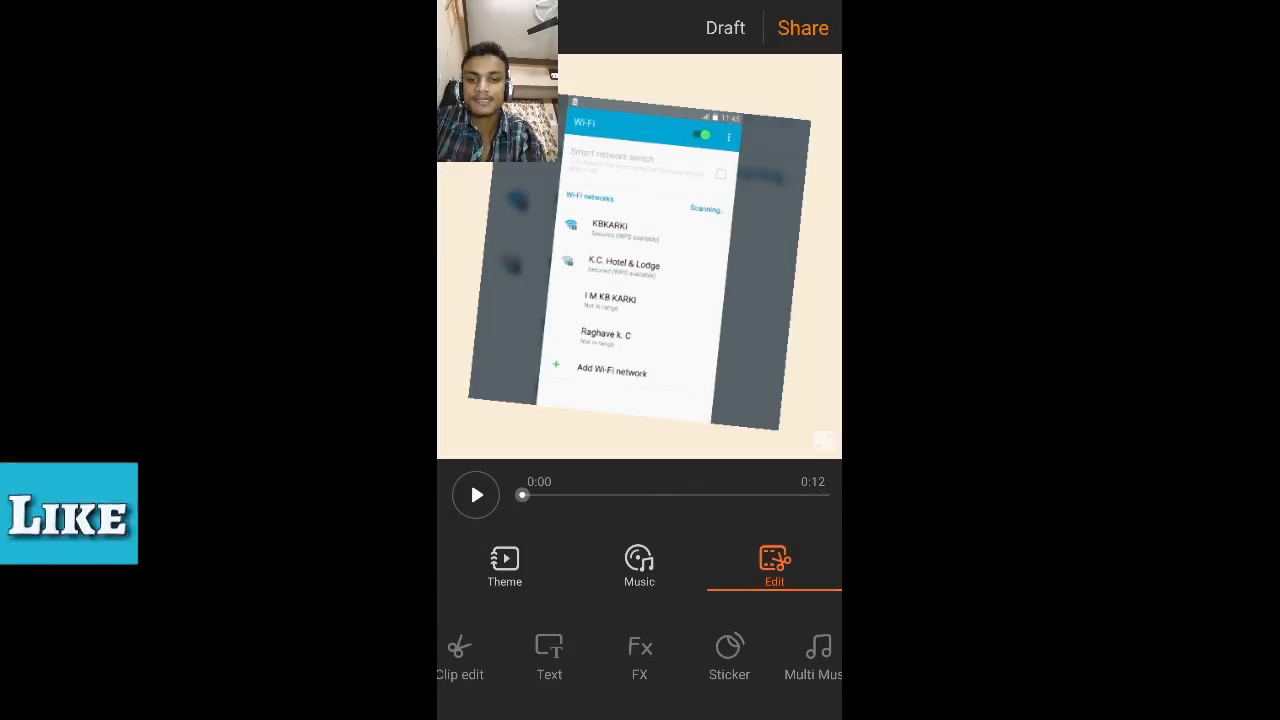
Browse the catalog of classic FX effects via Add, then leave the app.
{"action": "left_click", "coordinate": [640, 656]}
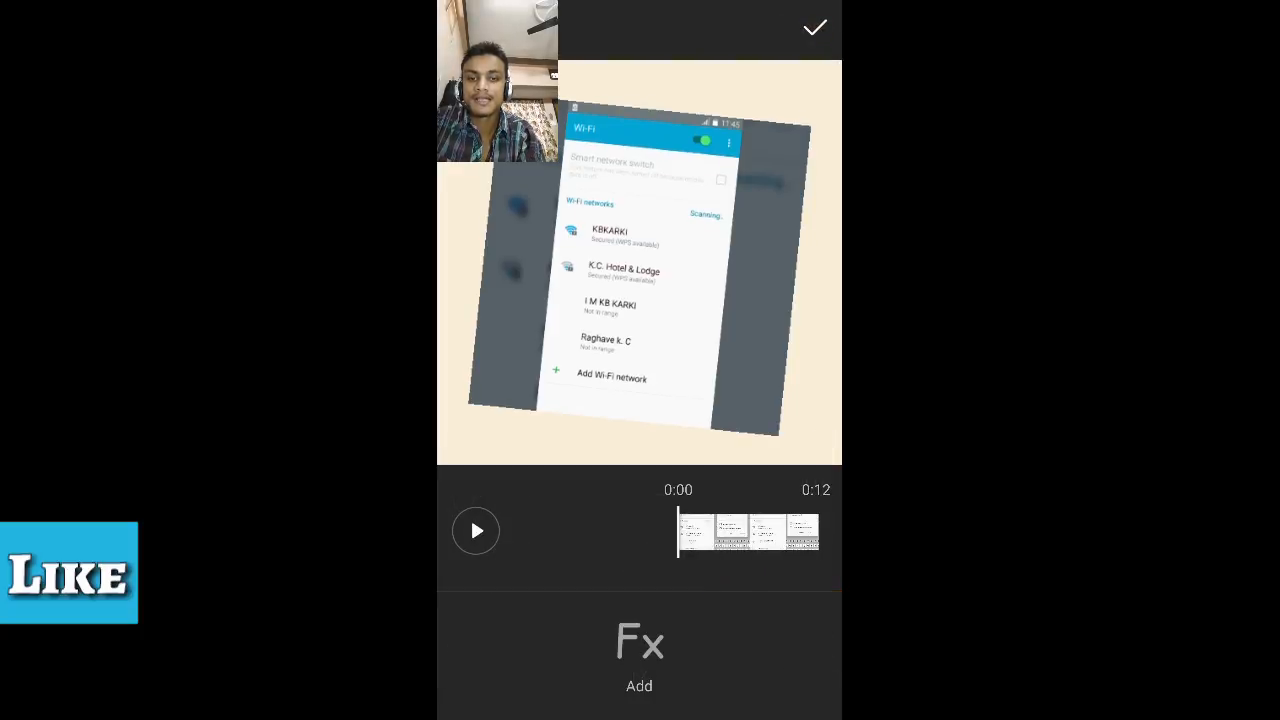
{"action": "left_click", "coordinate": [640, 650]}
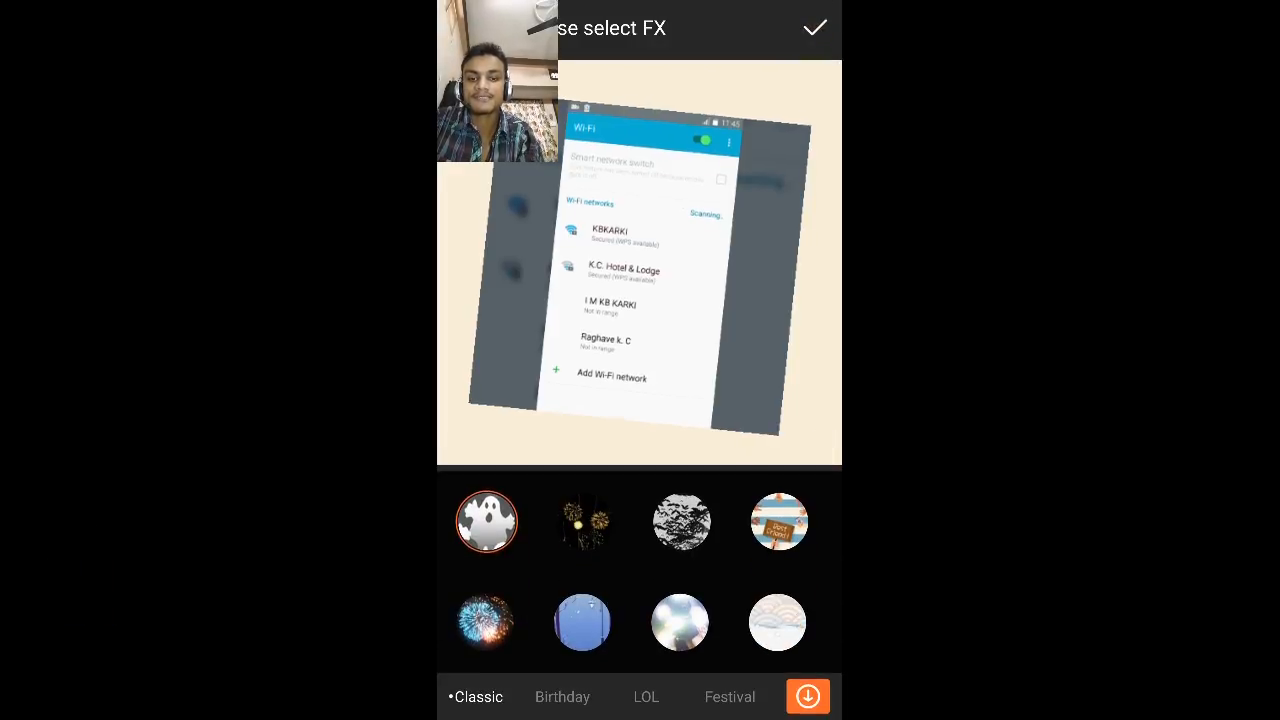
{"action": "left_click", "coordinate": [814, 28]}
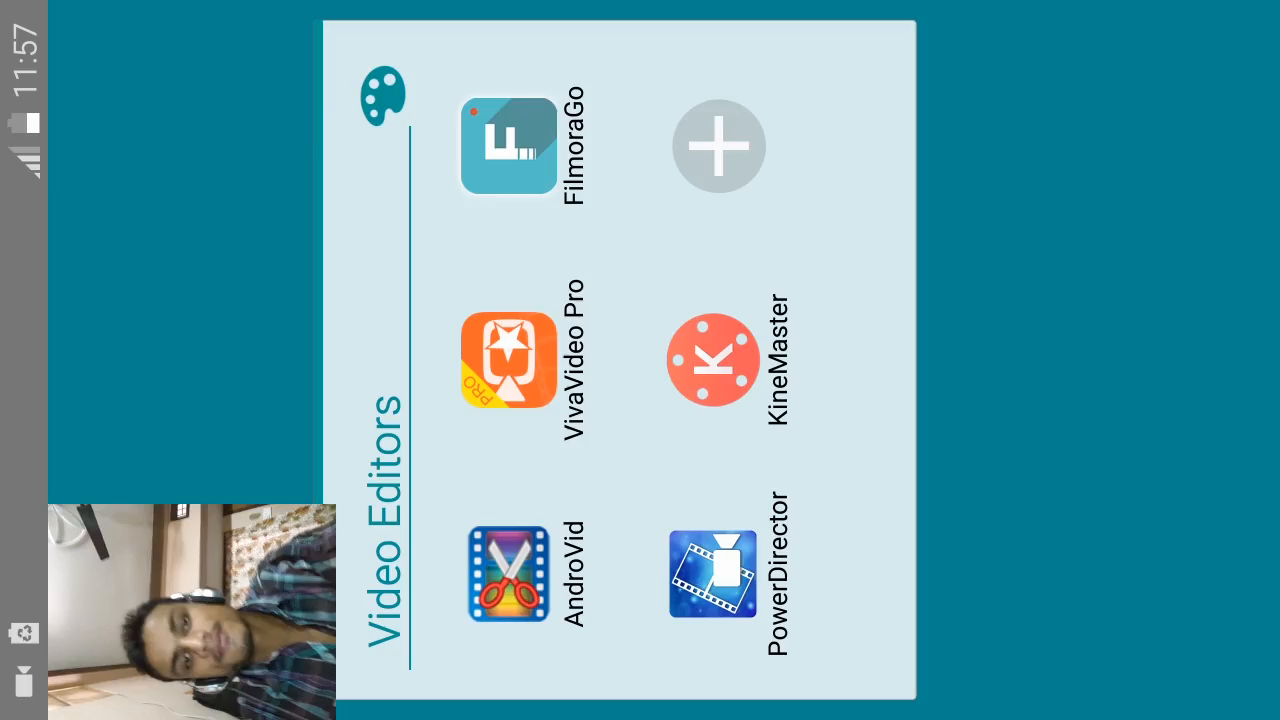
Launch FilmoraGo, start a new video and select the Wi-Fi recording after previewing it.
{"action": "left_click", "coordinate": [508, 144]}
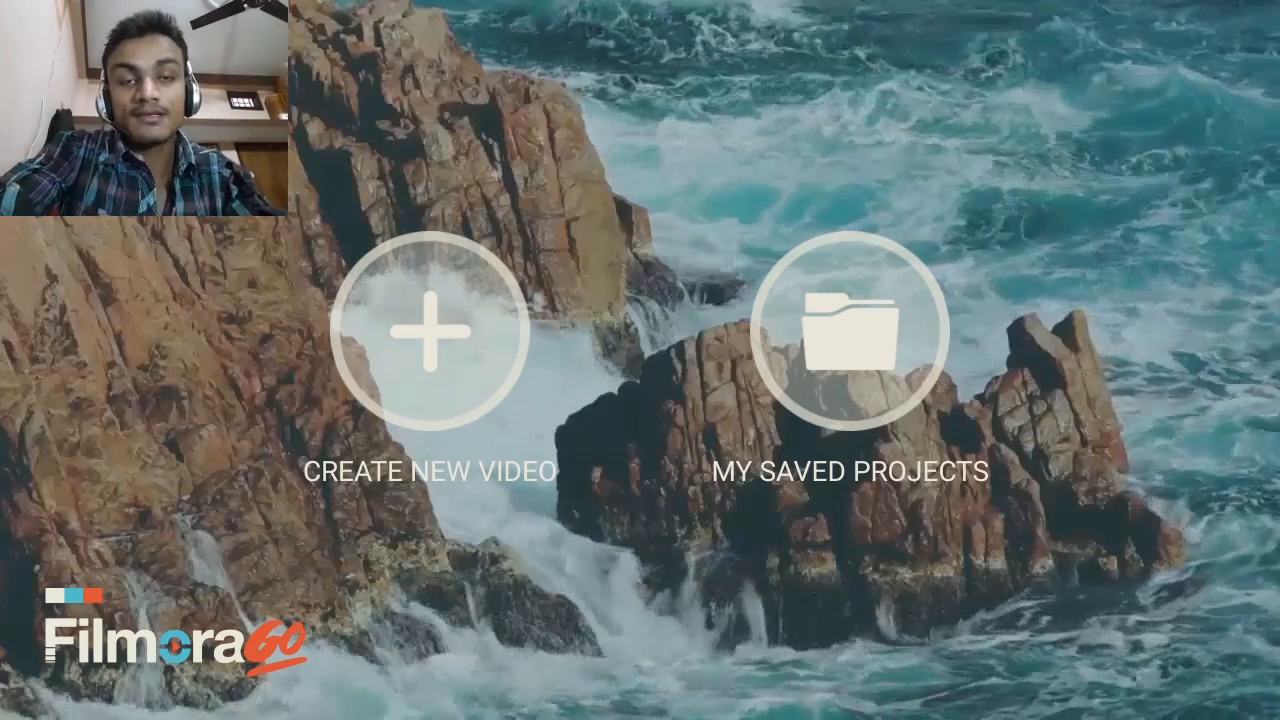
{"action": "left_click", "coordinate": [424, 330]}
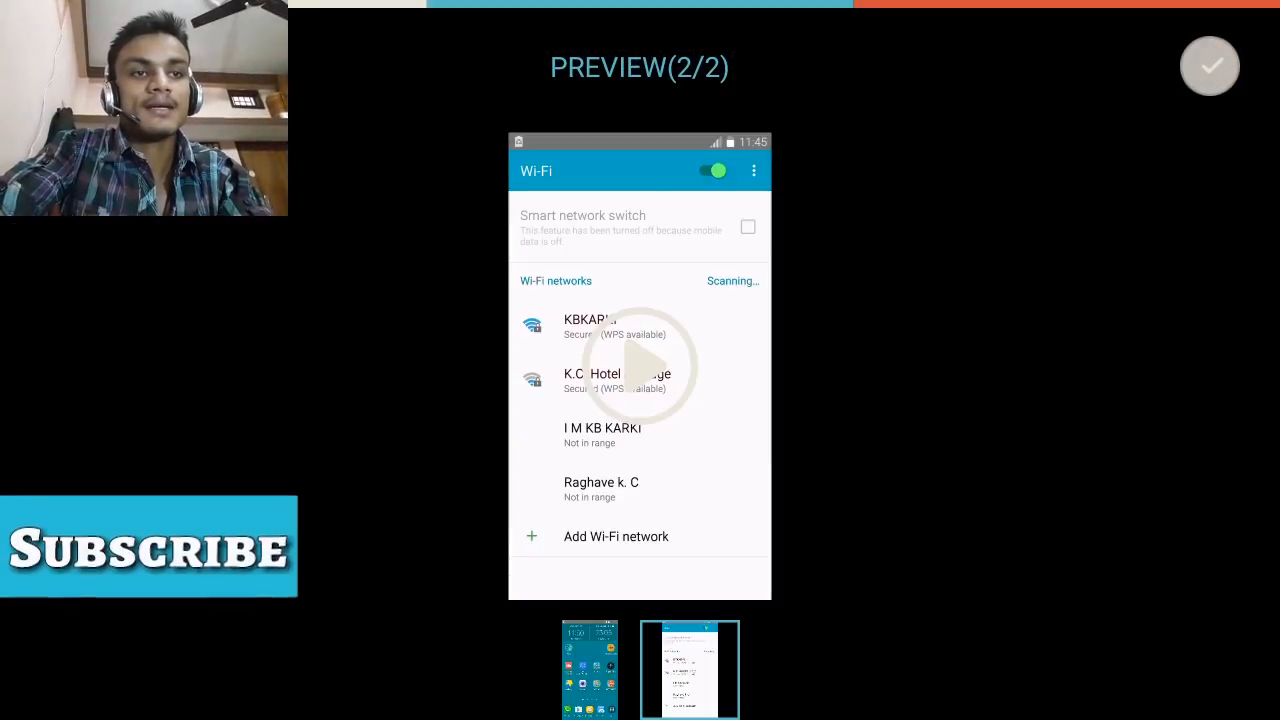
{"action": "left_click", "coordinate": [1208, 66]}
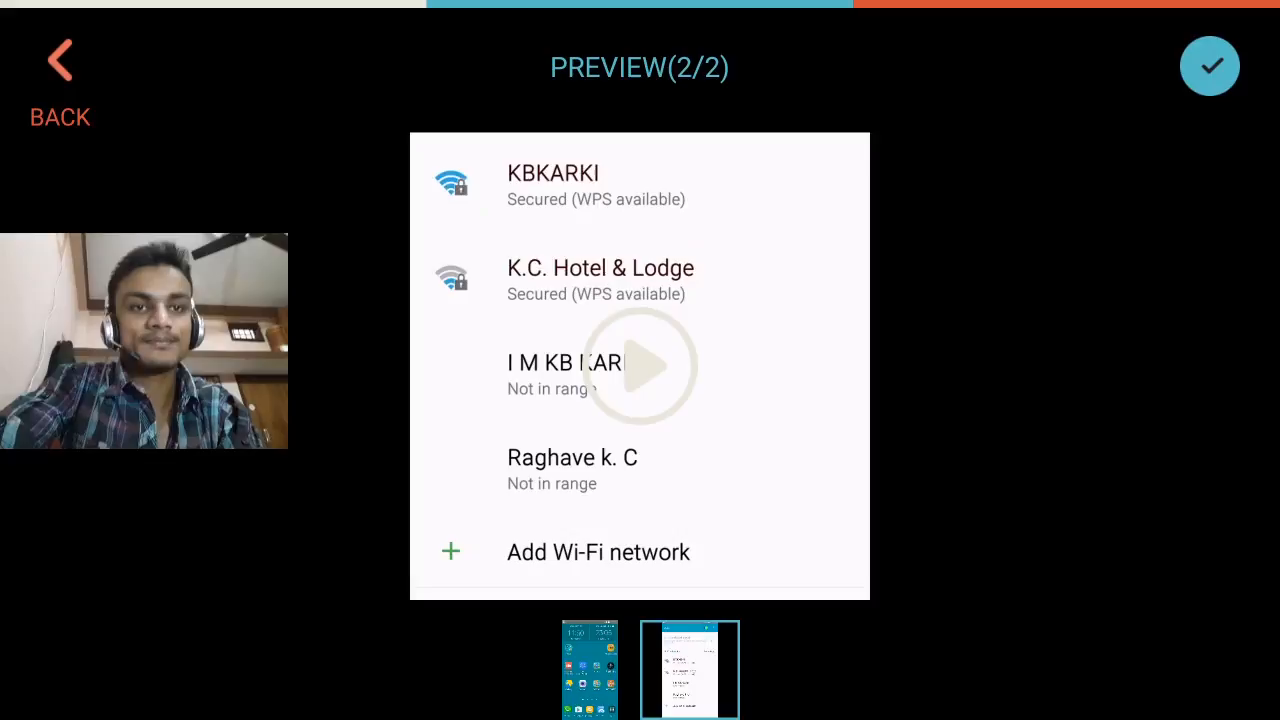
{"action": "left_click", "coordinate": [640, 364]}
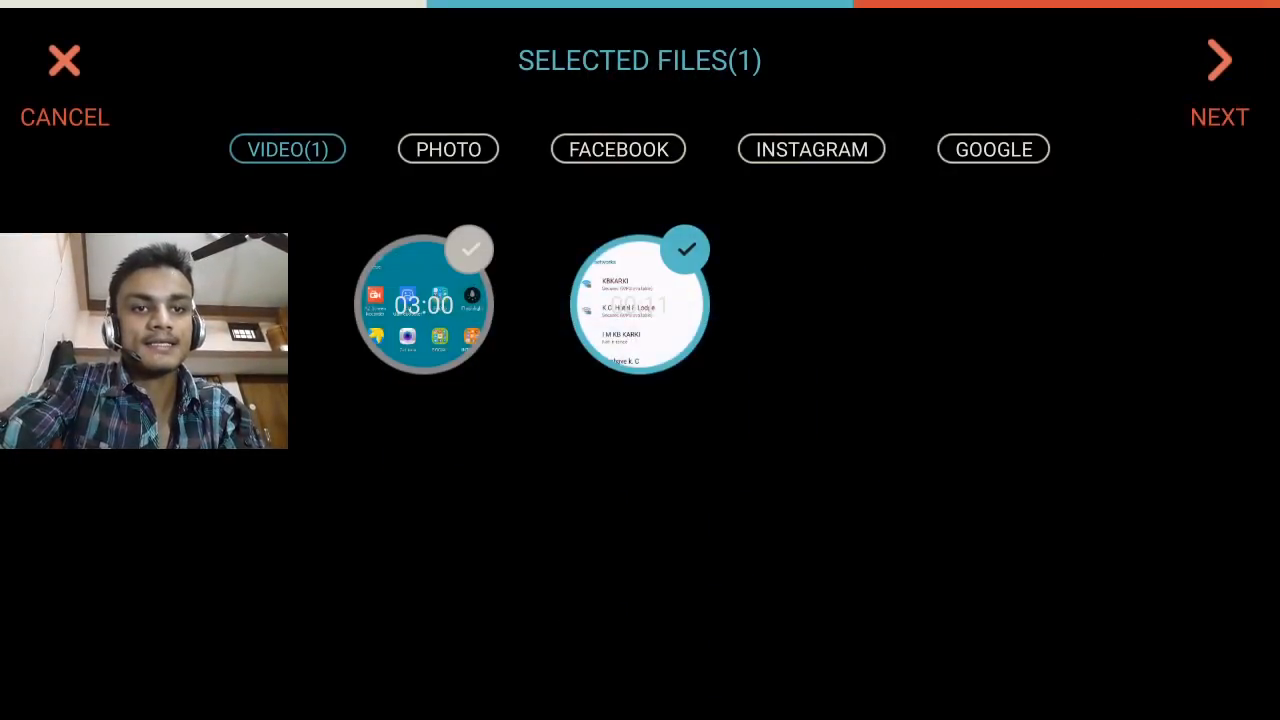
Load the 11-second Wi-Fi clip into the editor, browse Themes and Transitions, then leave the app.
{"action": "left_click", "coordinate": [1218, 60]}
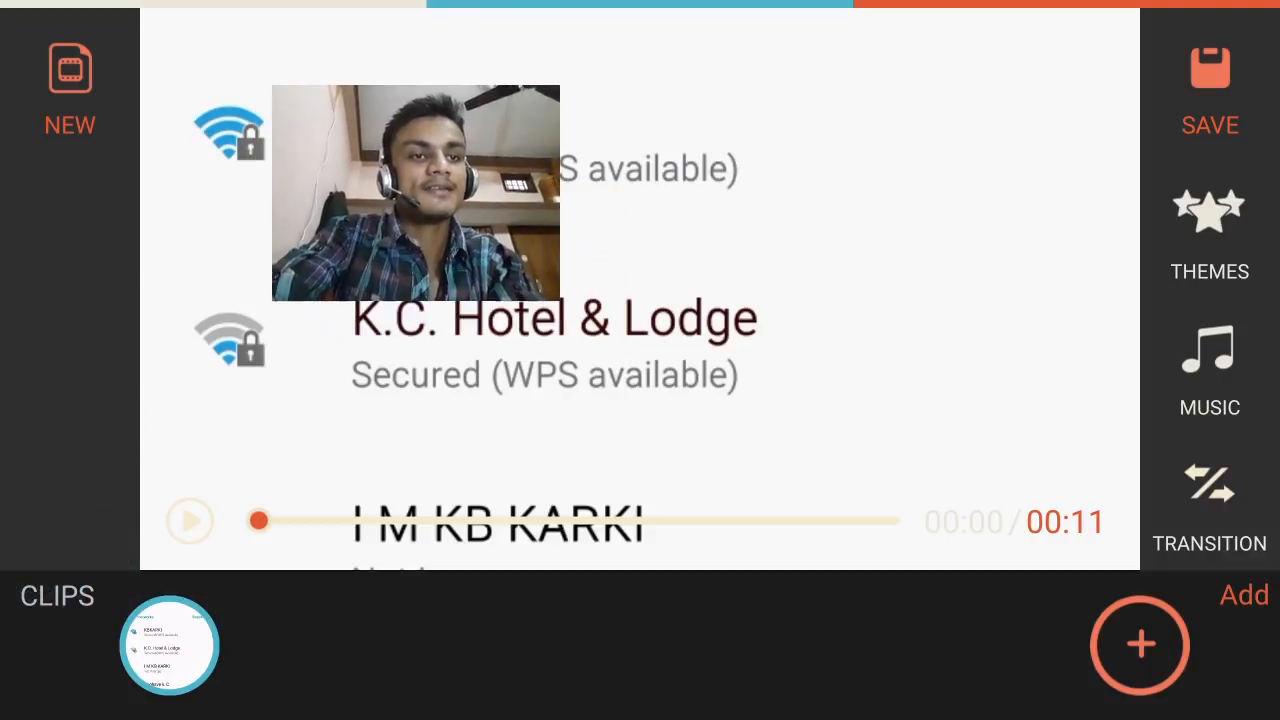
{"action": "left_click", "coordinate": [1208, 210]}
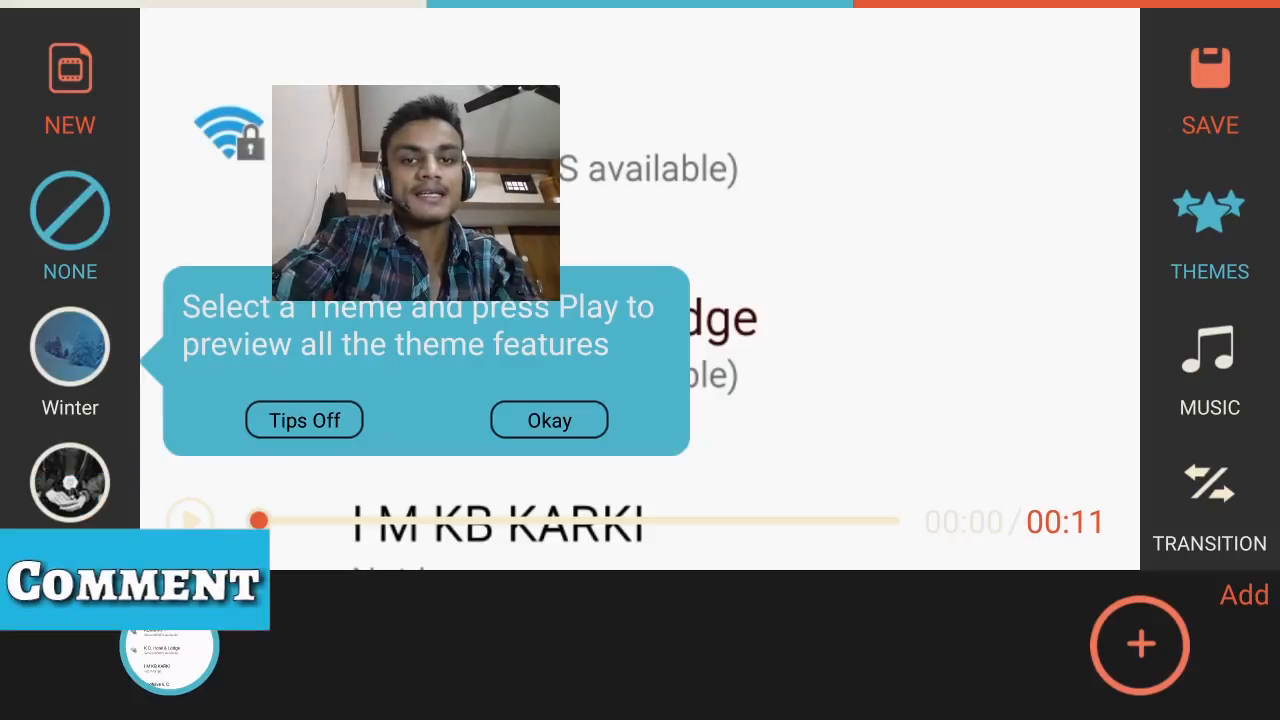
{"action": "left_click", "coordinate": [548, 420]}
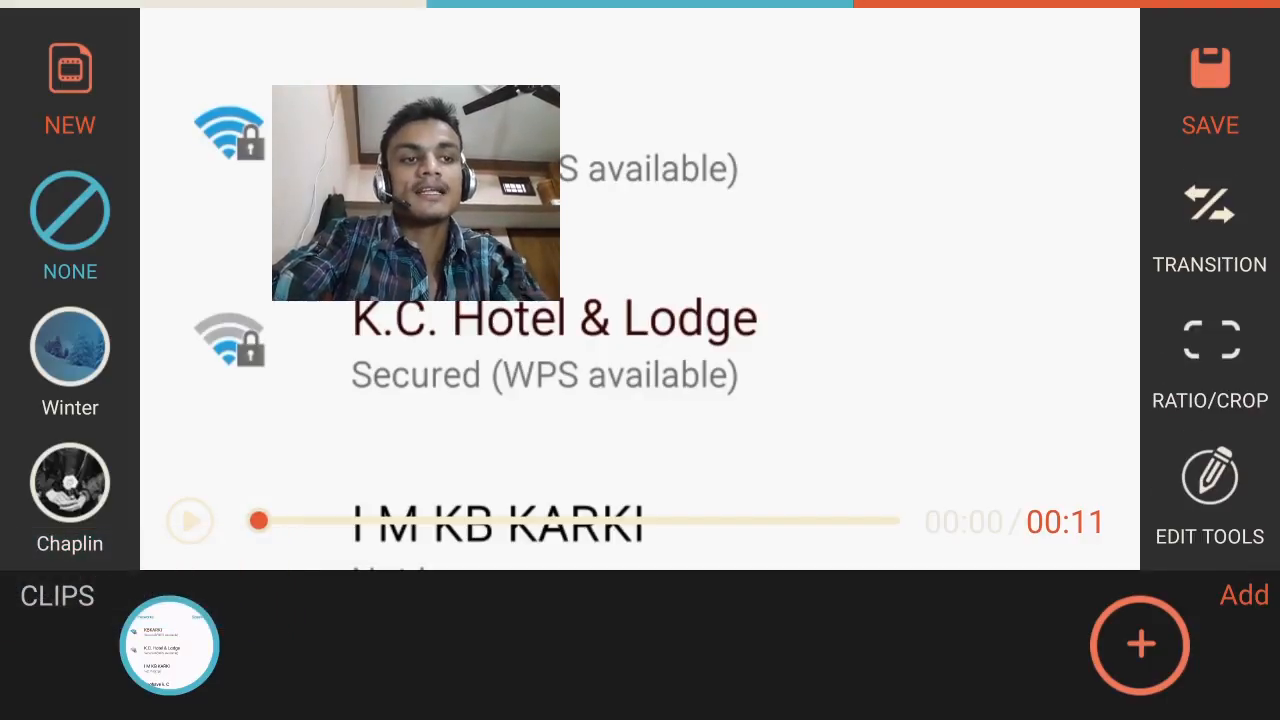
{"action": "left_click", "coordinate": [1208, 204]}
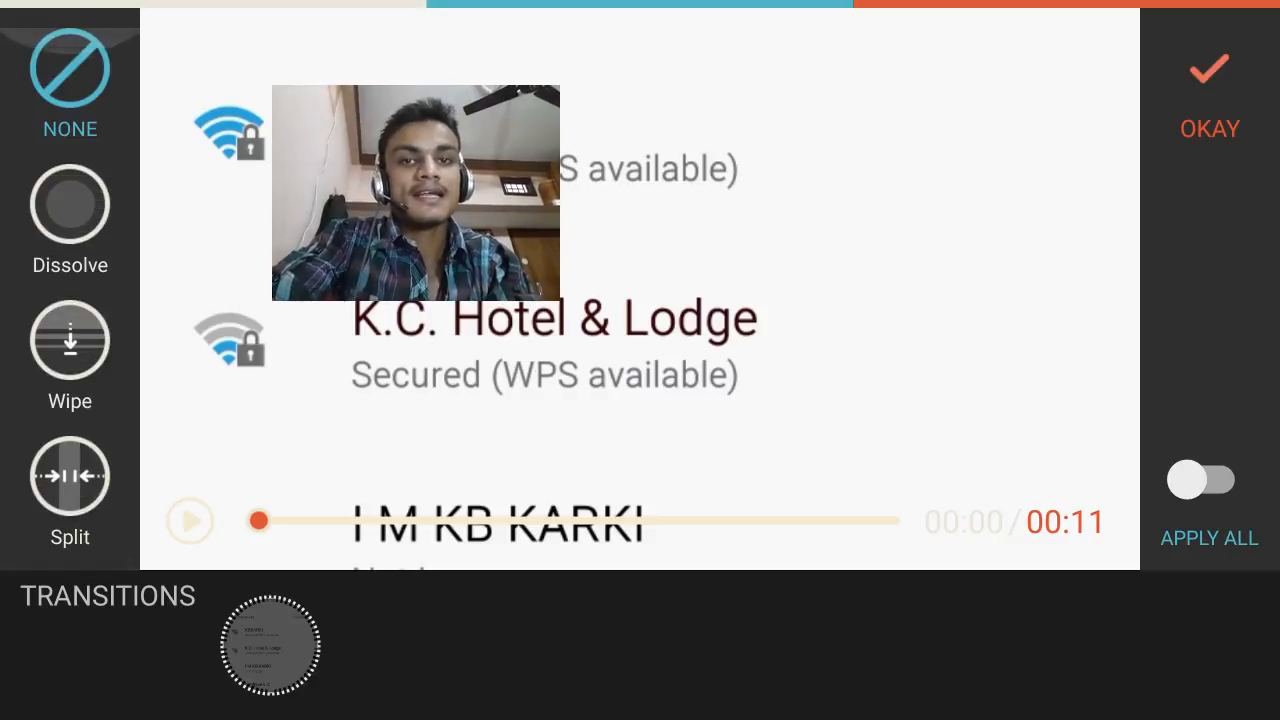
{"action": "left_click", "coordinate": [1208, 76]}
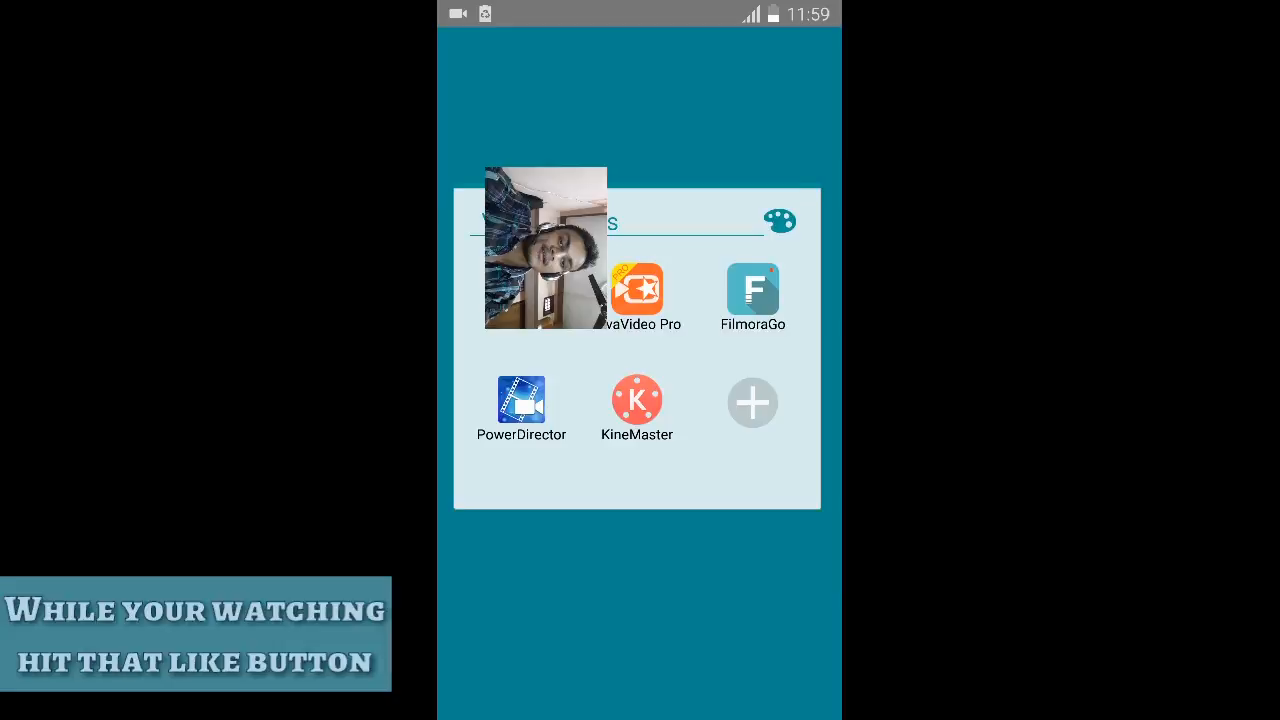
Launch PowerDirector from the Video Editors folder to its project list with ygf.
{"action": "left_click", "coordinate": [520, 404]}
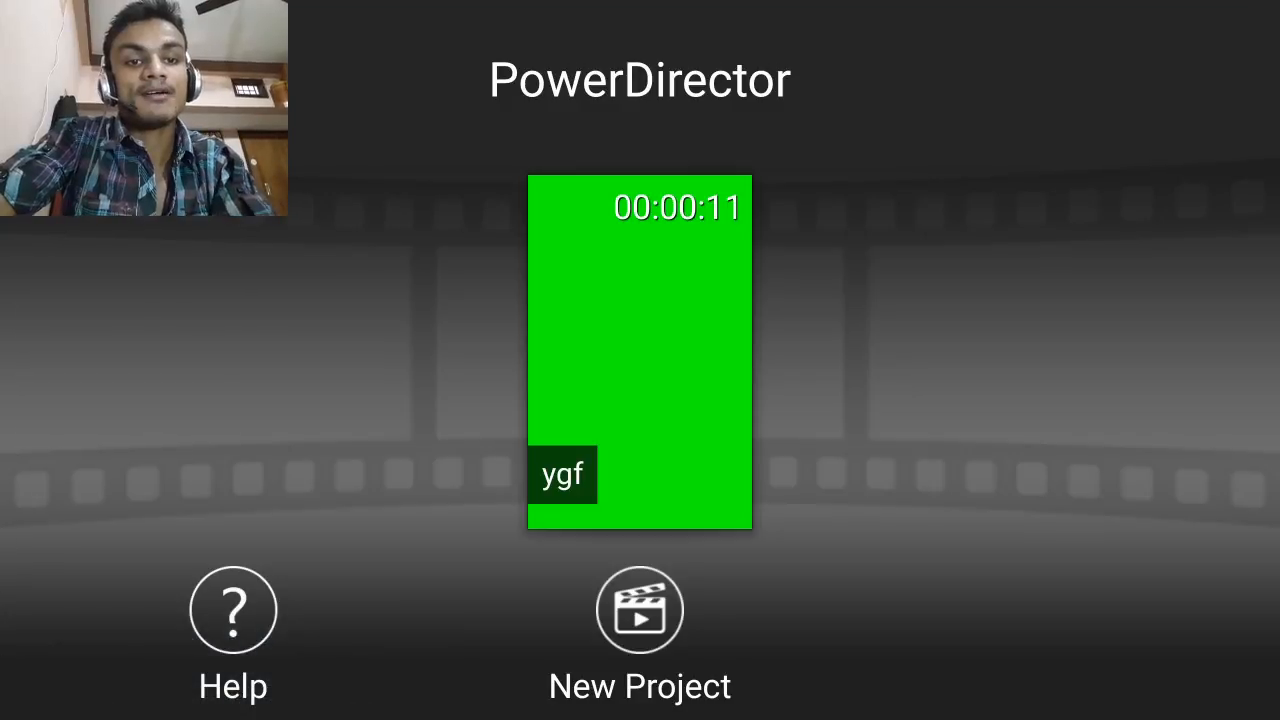
Check the ygf project's options, then start a new project on the AzRecorderFree media folder.
{"action": "left_click", "coordinate": [640, 352]}
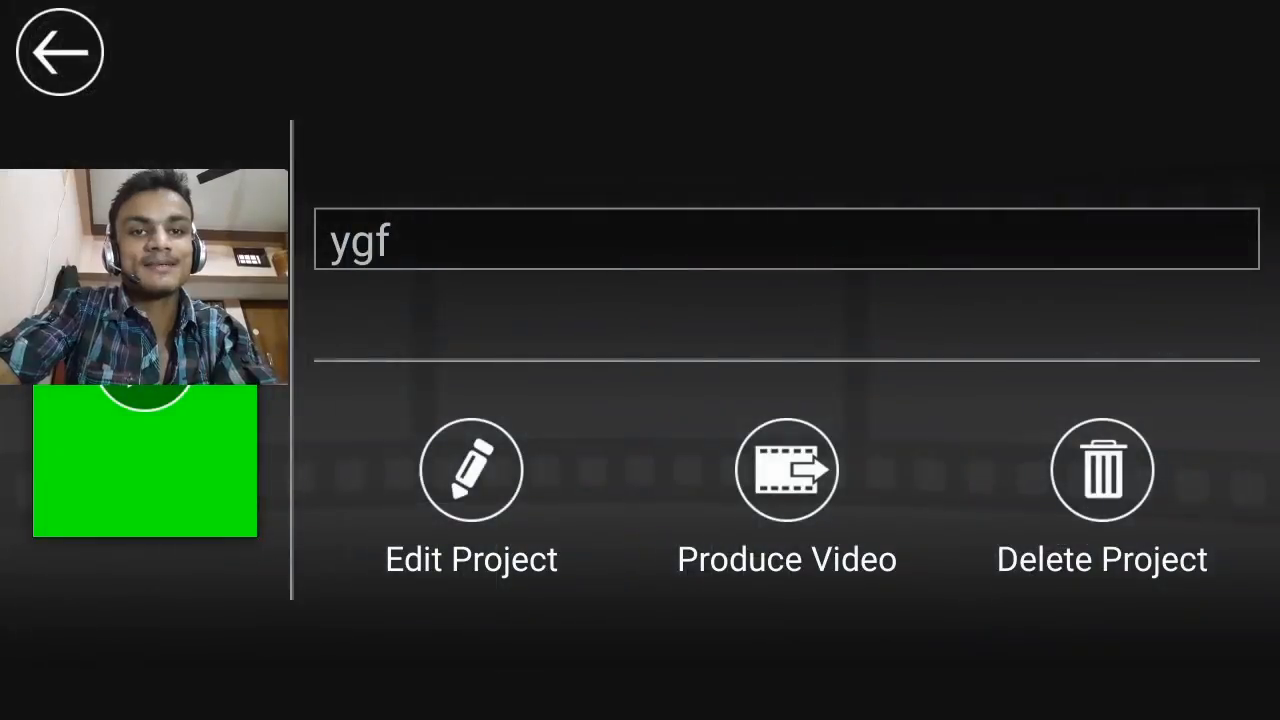
{"action": "left_click", "coordinate": [60, 52]}
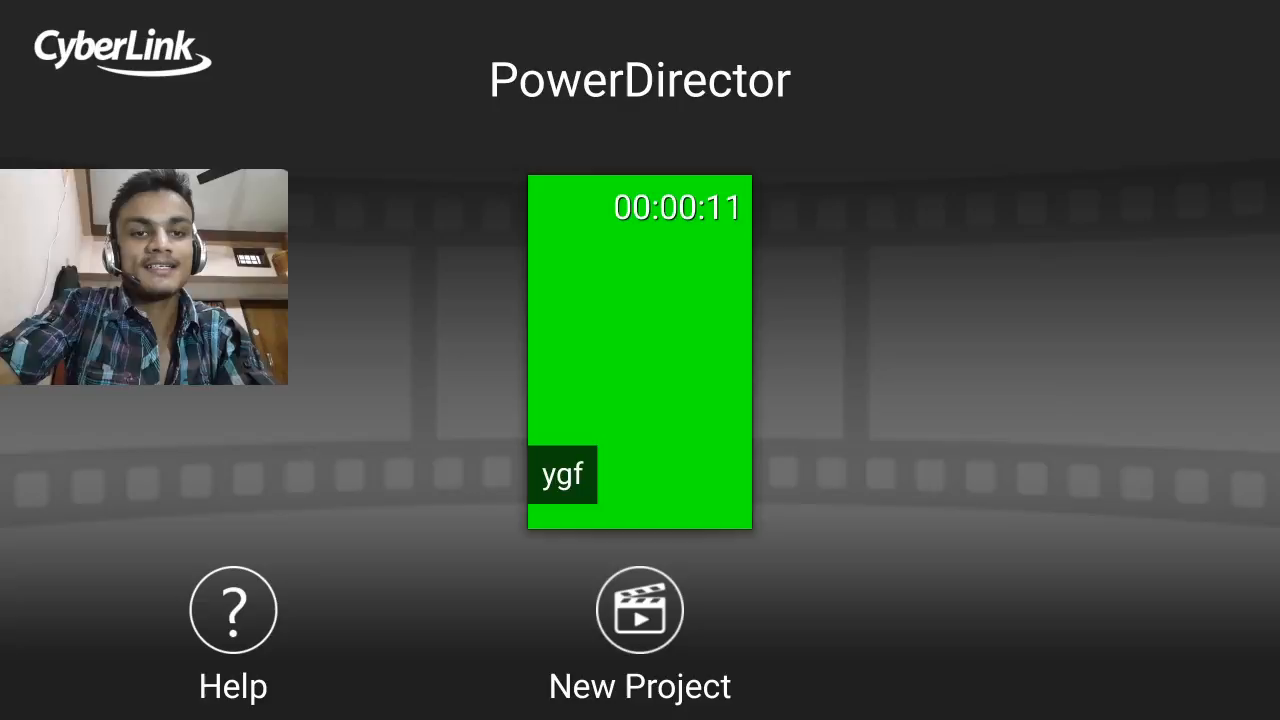
{"action": "left_click", "coordinate": [640, 610]}
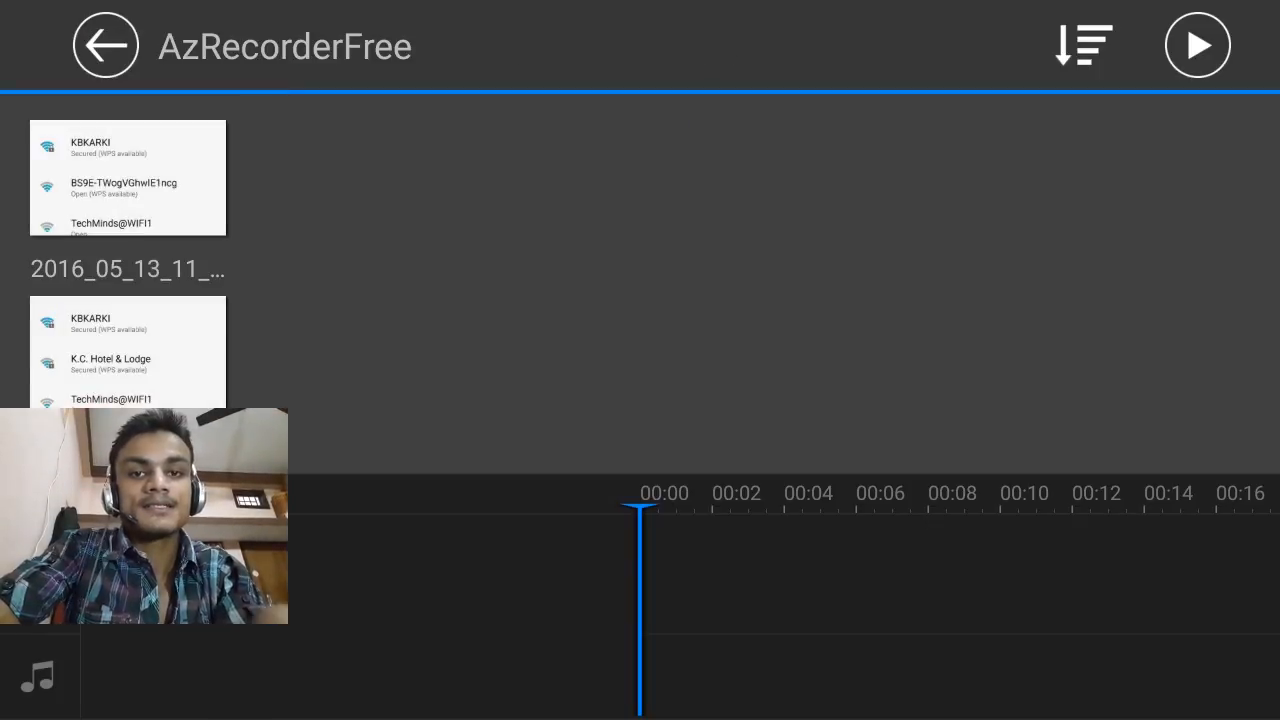
Add the Wi-Fi screen recording to the timeline and return to the editing preview.
{"action": "left_click", "coordinate": [128, 350]}
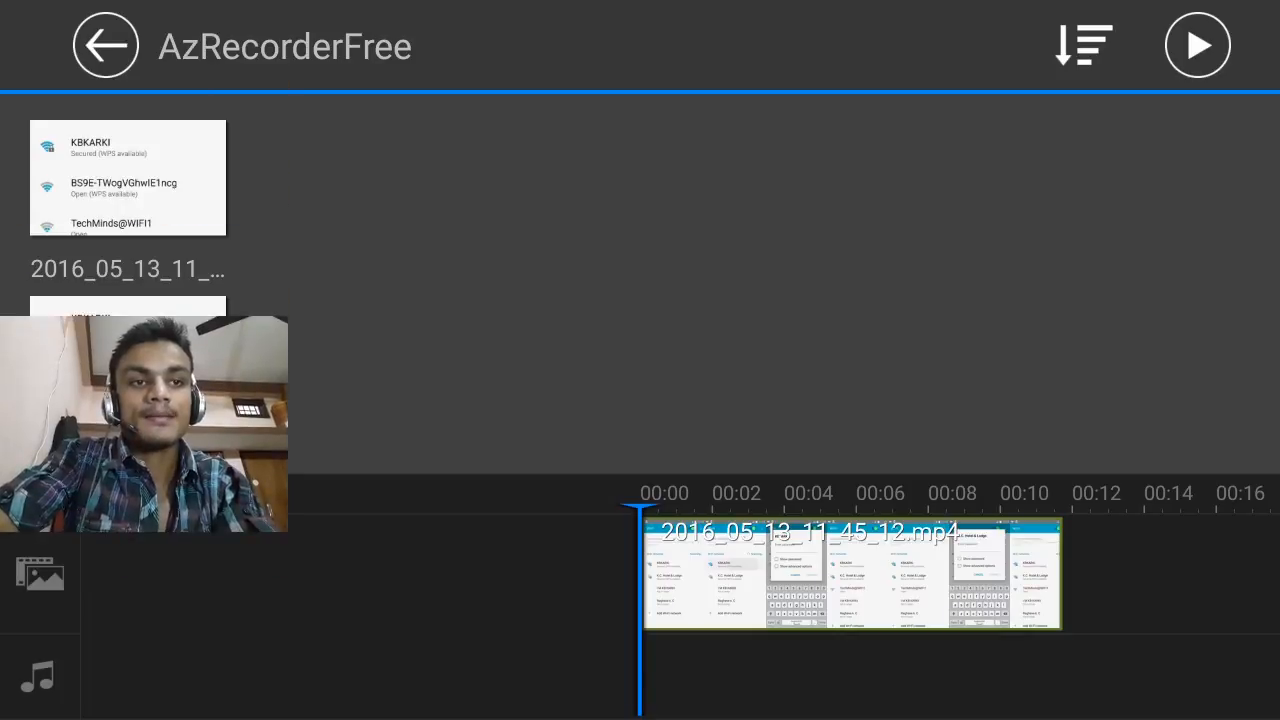
{"action": "left_click", "coordinate": [268, 44]}
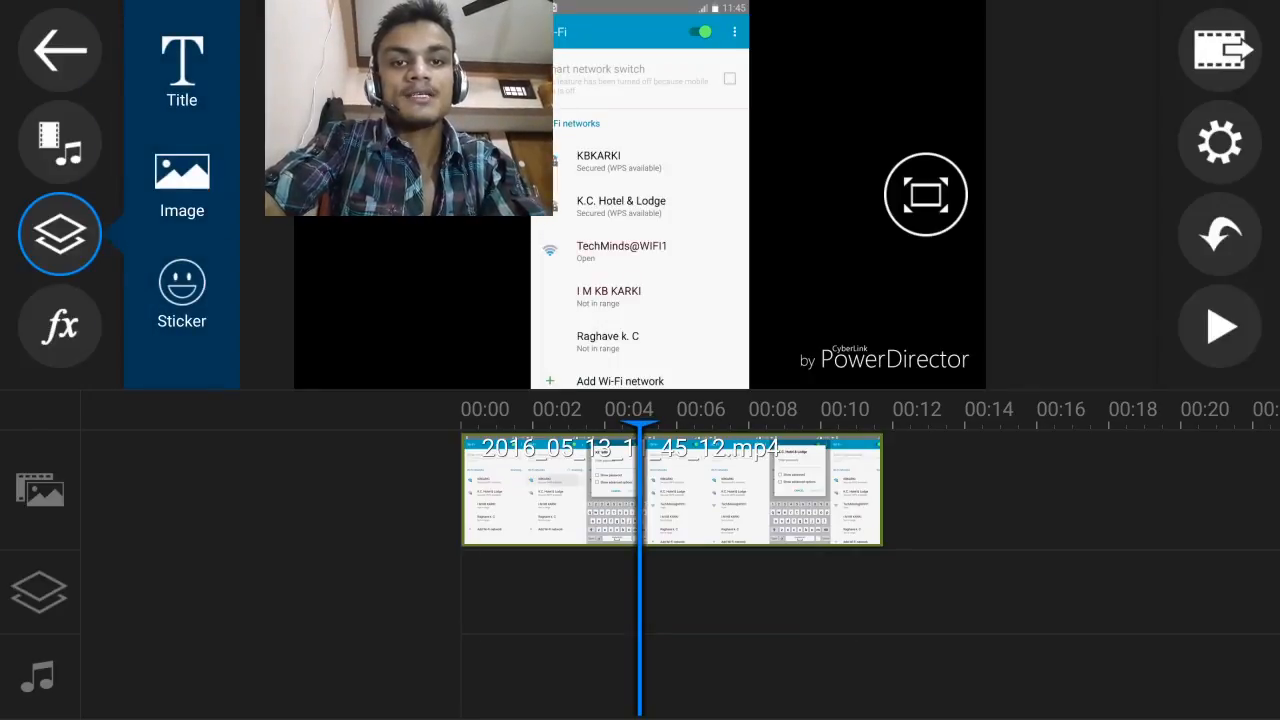
{"action": "left_click", "coordinate": [60, 326]}
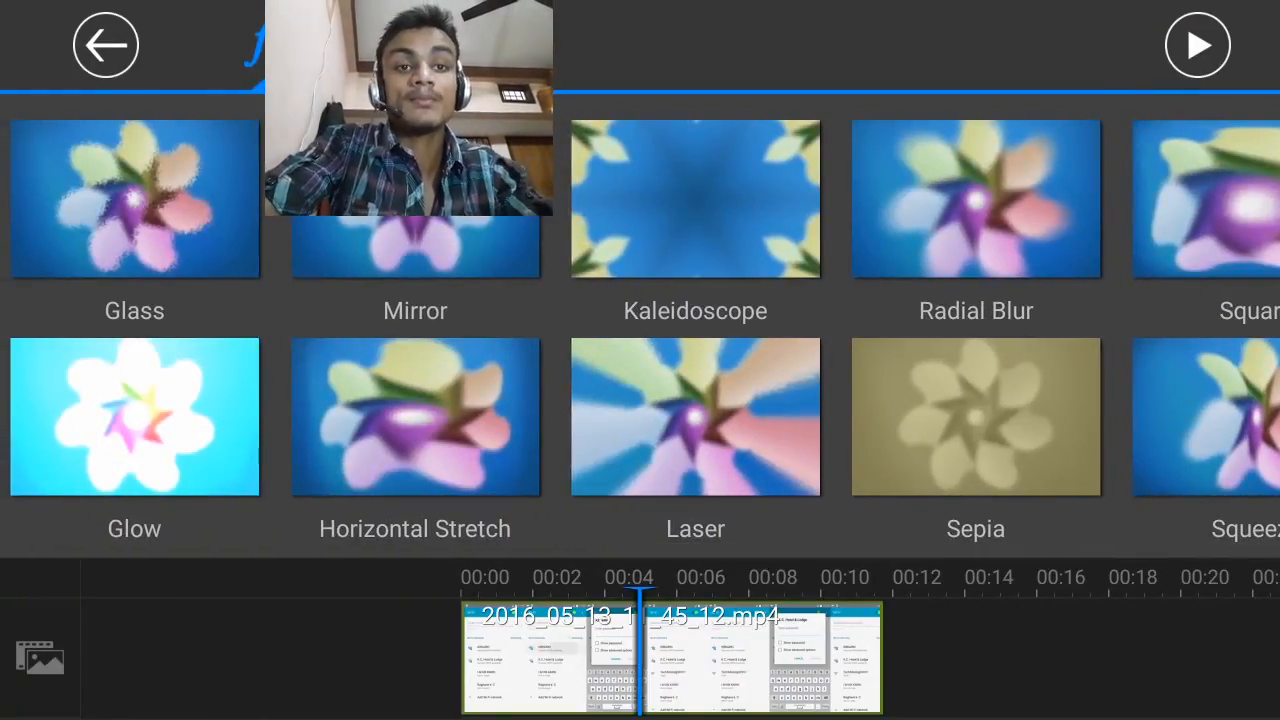
{"action": "left_click", "coordinate": [106, 44]}
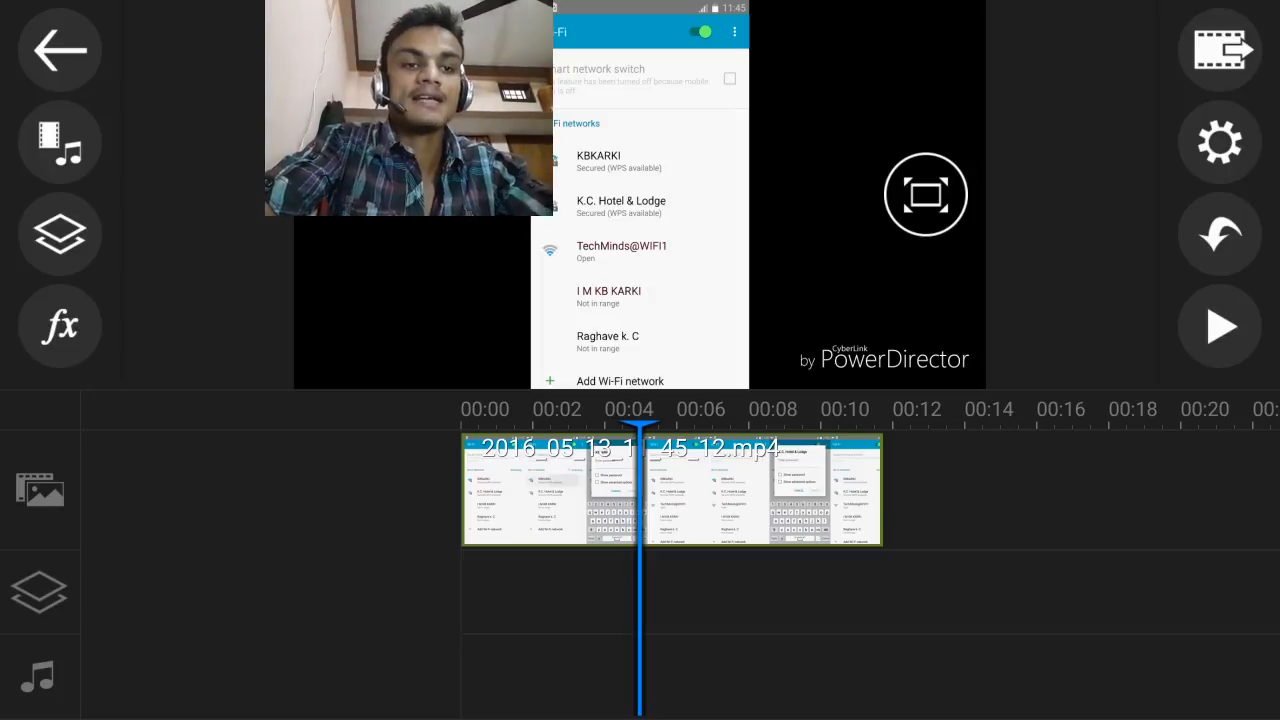
{"action": "left_click", "coordinate": [1220, 140]}
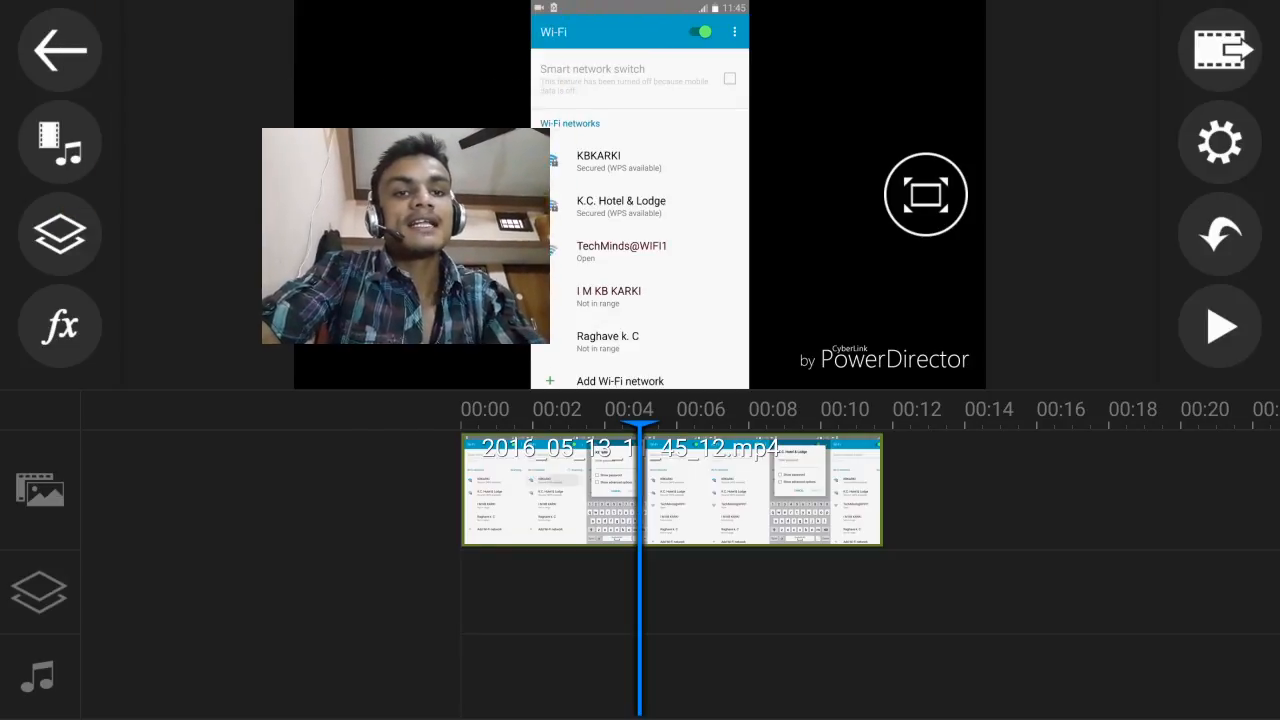
{"action": "left_click", "coordinate": [58, 50]}
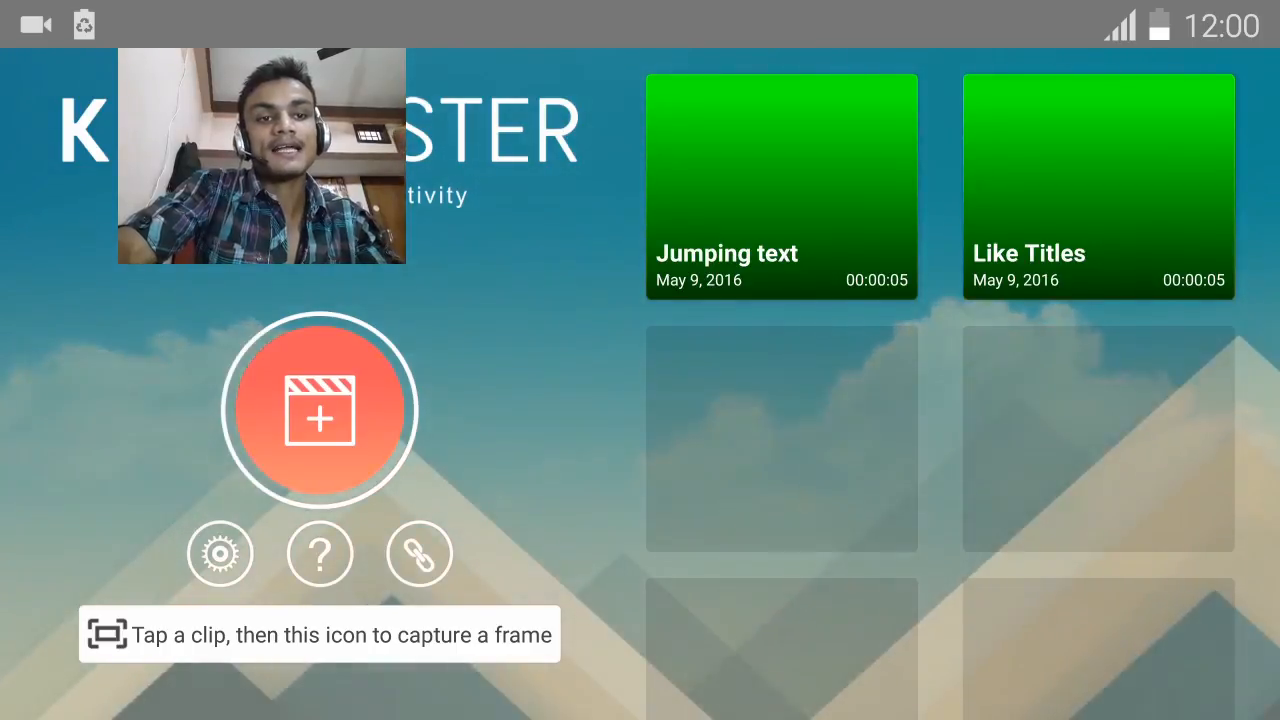
Open the Jumping text project in the editor with its green clip and Subscribe text.
{"action": "left_click", "coordinate": [780, 184]}
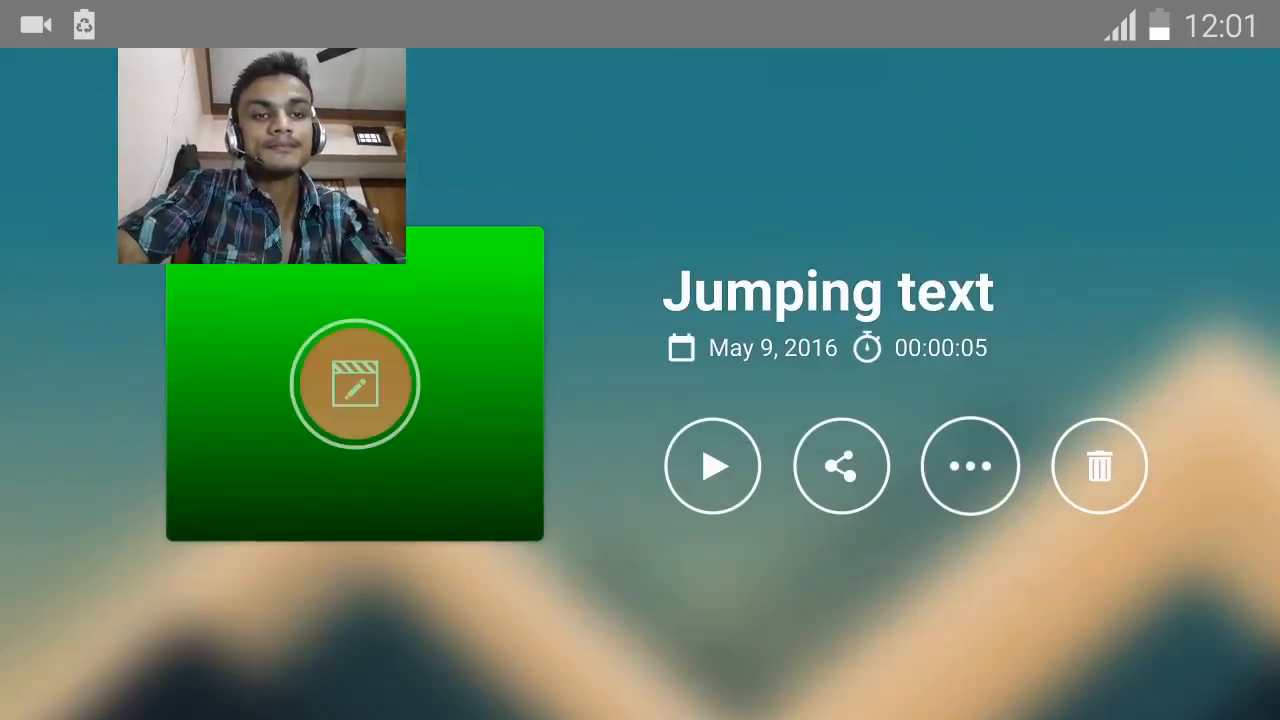
{"action": "left_click", "coordinate": [356, 384]}
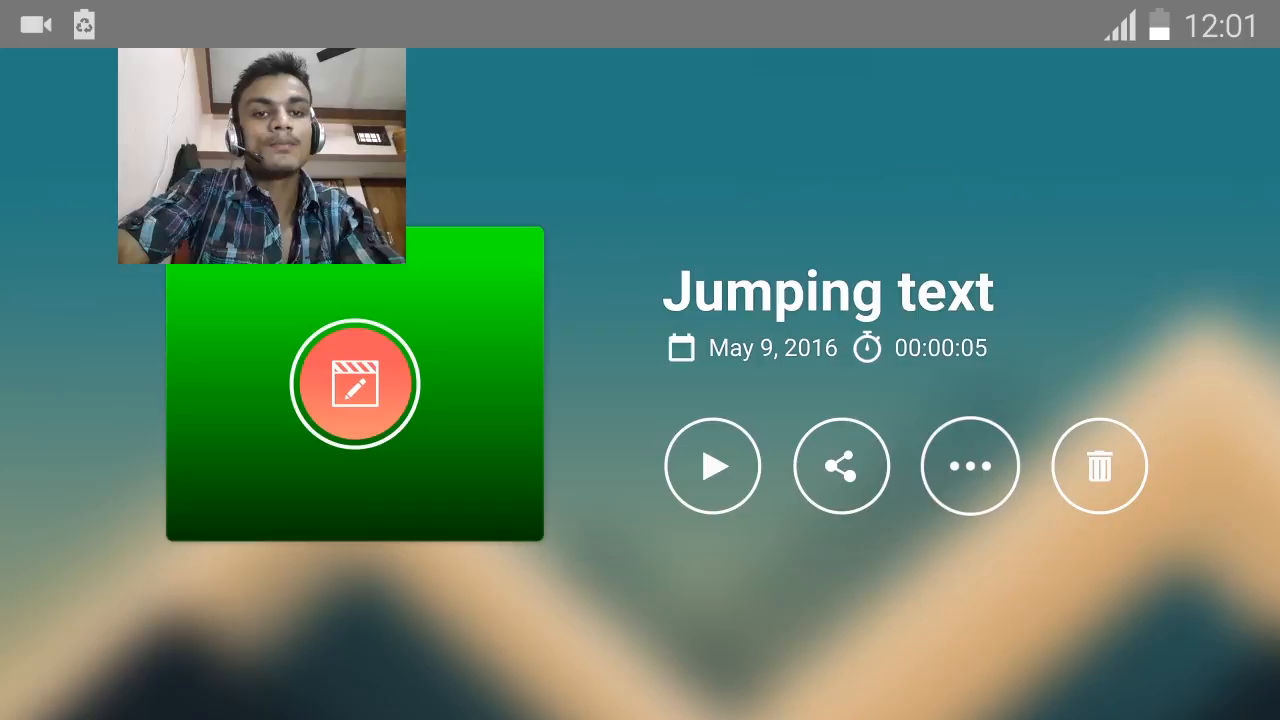
{"action": "left_click", "coordinate": [356, 384]}
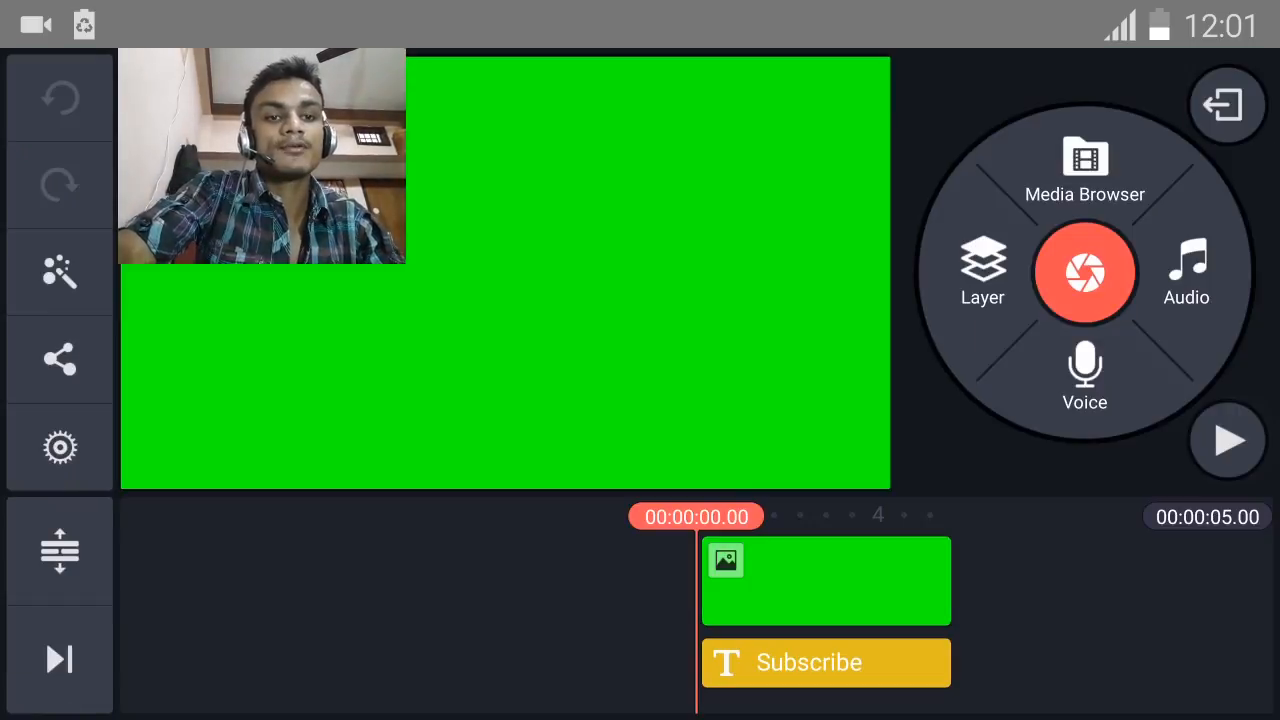
Play and replay the project so the Subscribe words animate, pausing partway through.
{"action": "left_click", "coordinate": [1228, 440]}
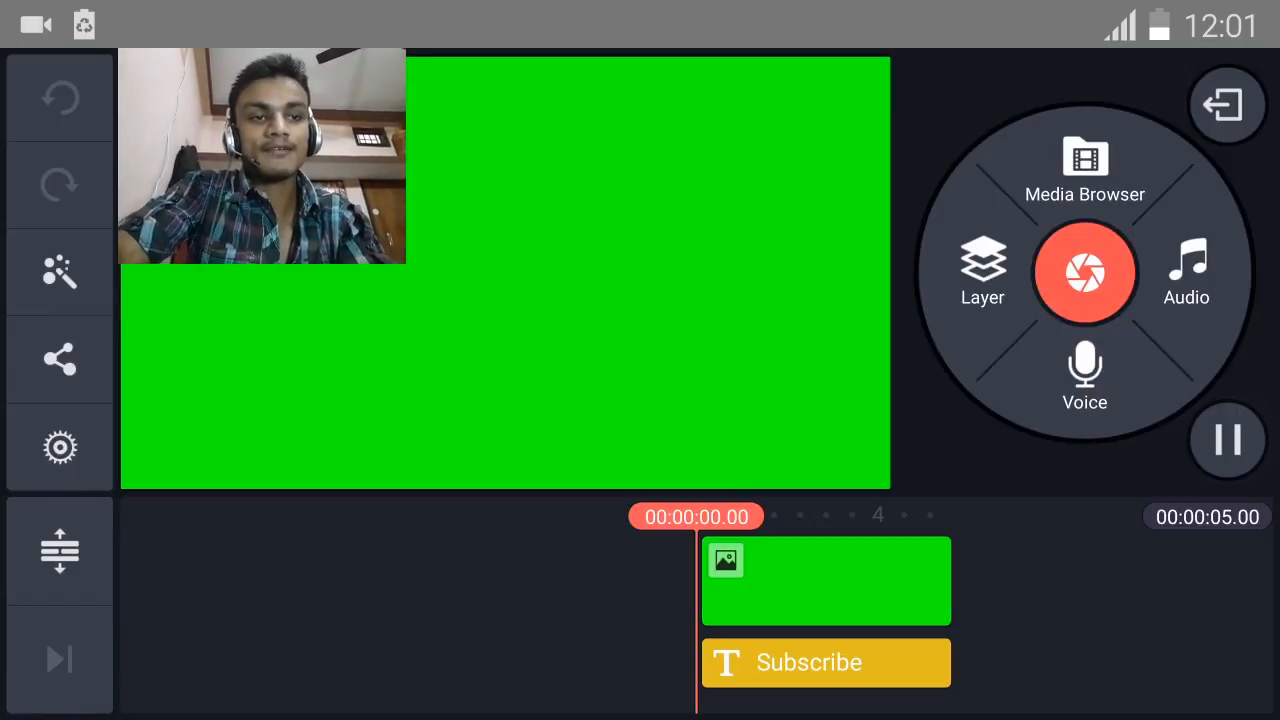
{"action": "left_click", "coordinate": [1228, 440]}
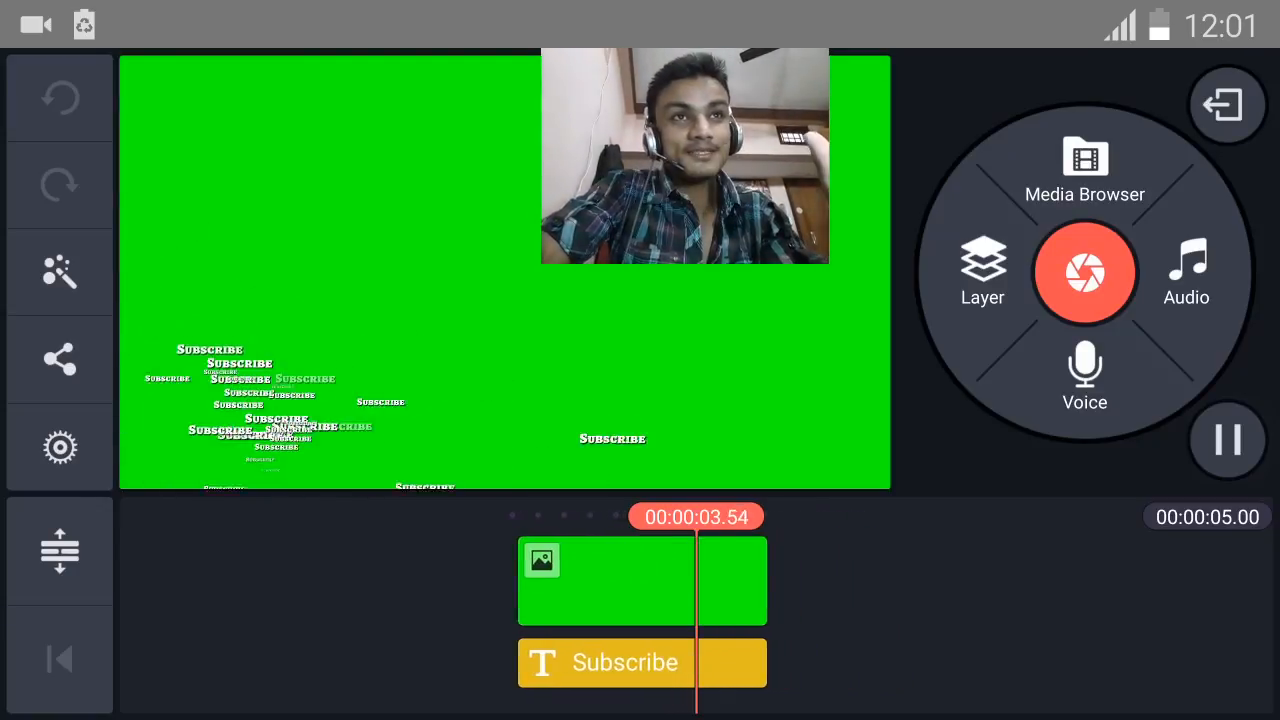
{"action": "left_click", "coordinate": [1228, 440]}
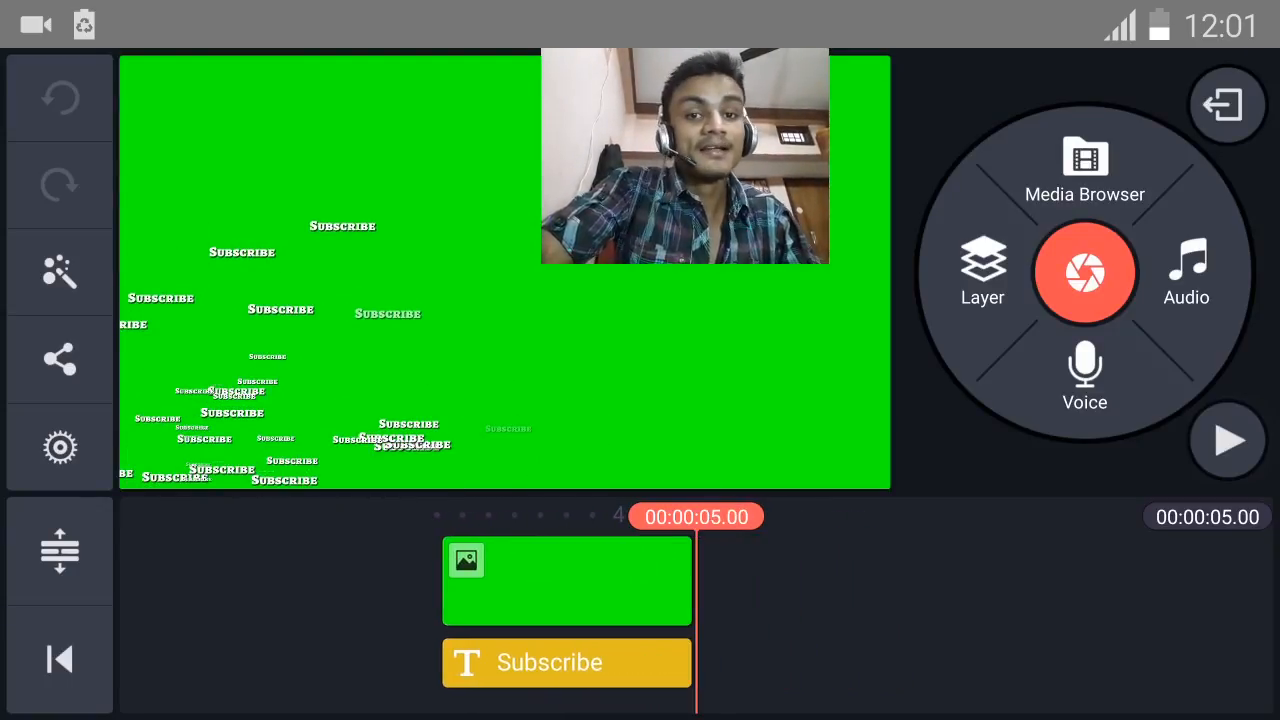
{"action": "left_click", "coordinate": [1228, 440]}
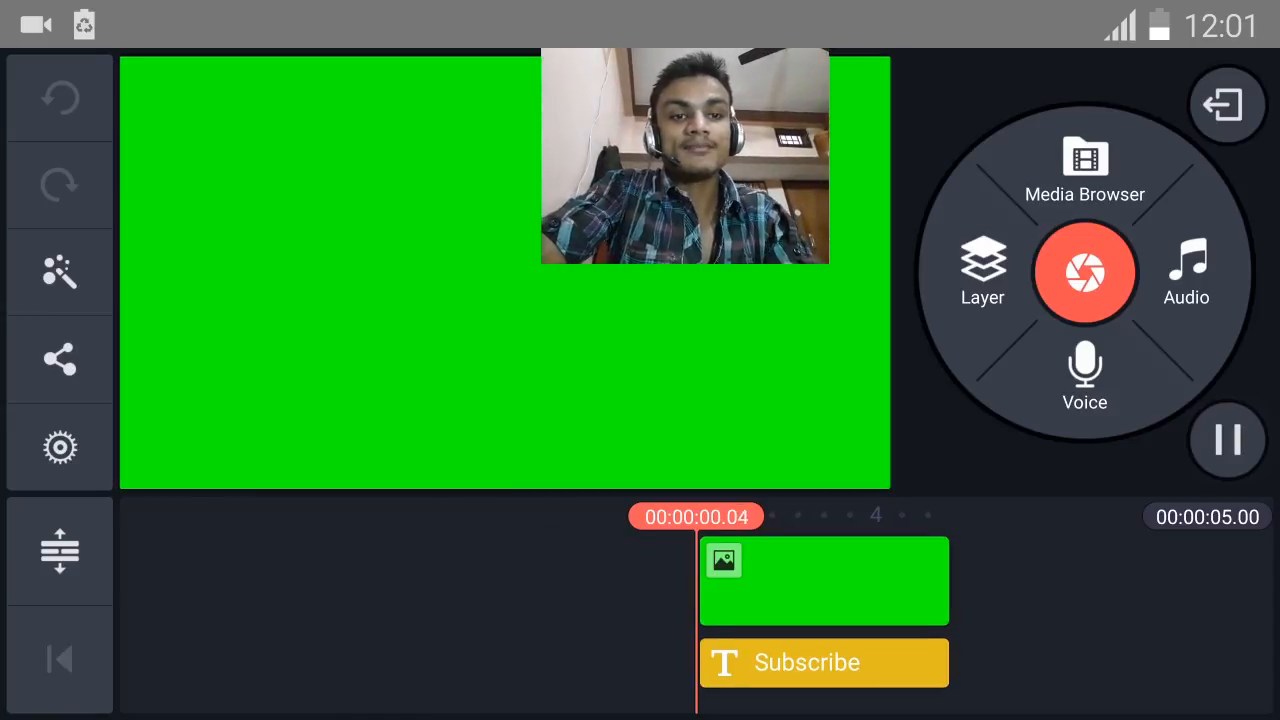
{"action": "left_click", "coordinate": [1228, 440]}
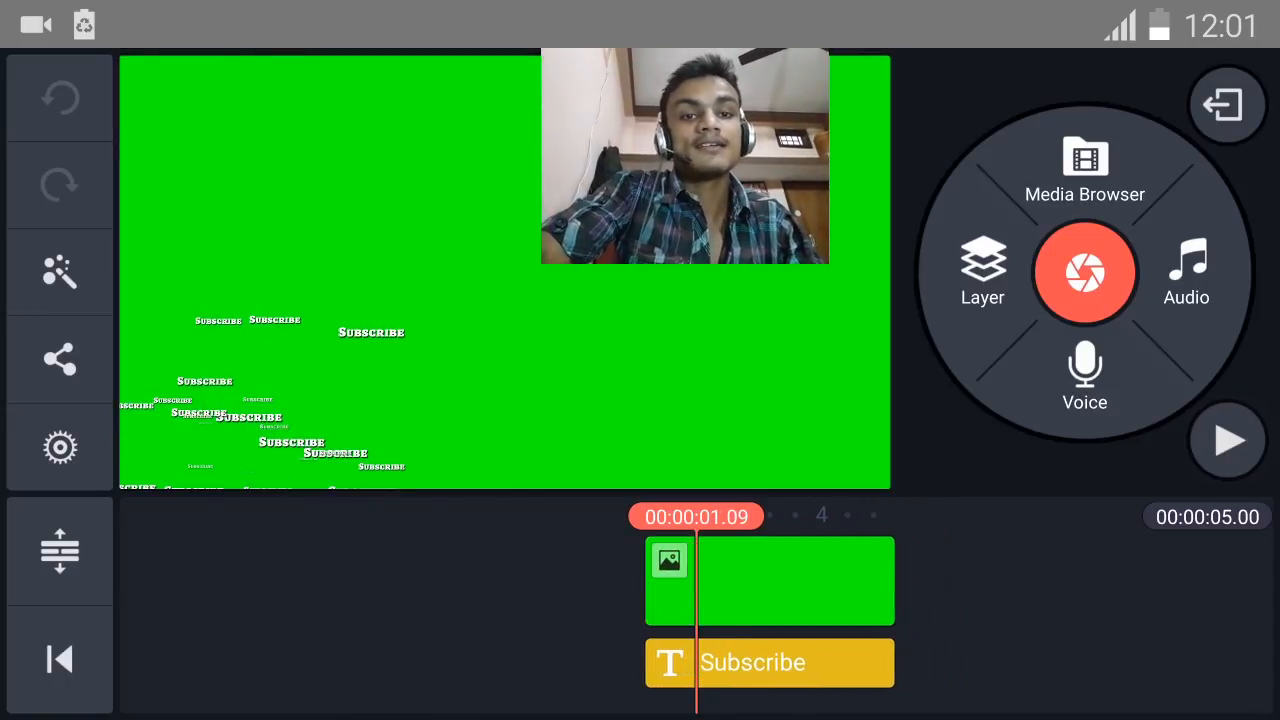
{"action": "left_click", "coordinate": [982, 270]}
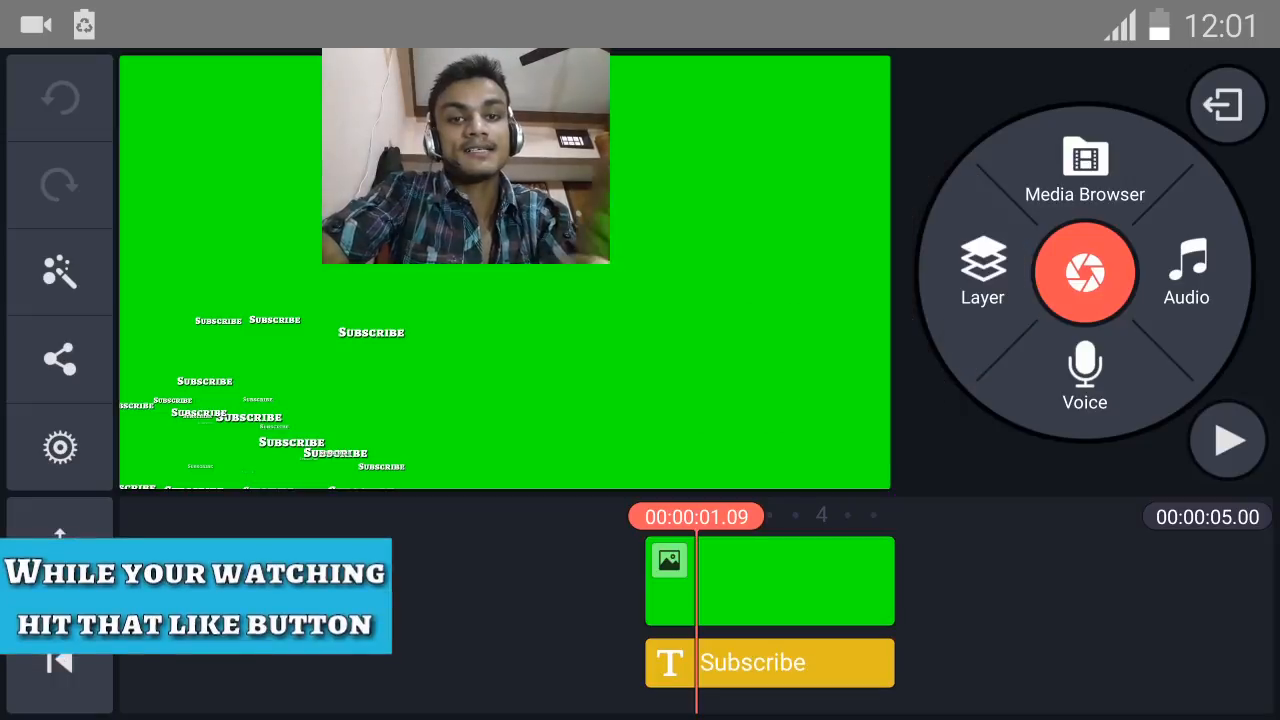
Peek at the Theme panel and the Media Browser, closing each without changes.
{"action": "left_click", "coordinate": [60, 272]}
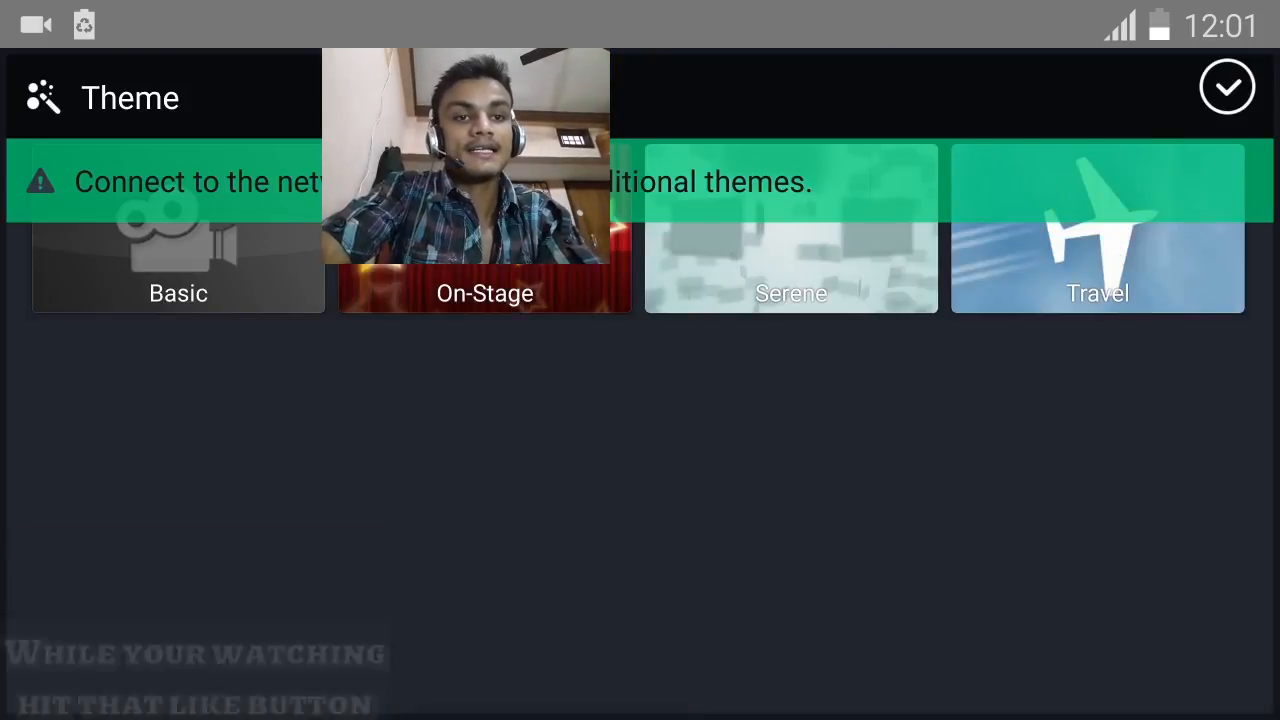
{"action": "left_click", "coordinate": [1228, 86]}
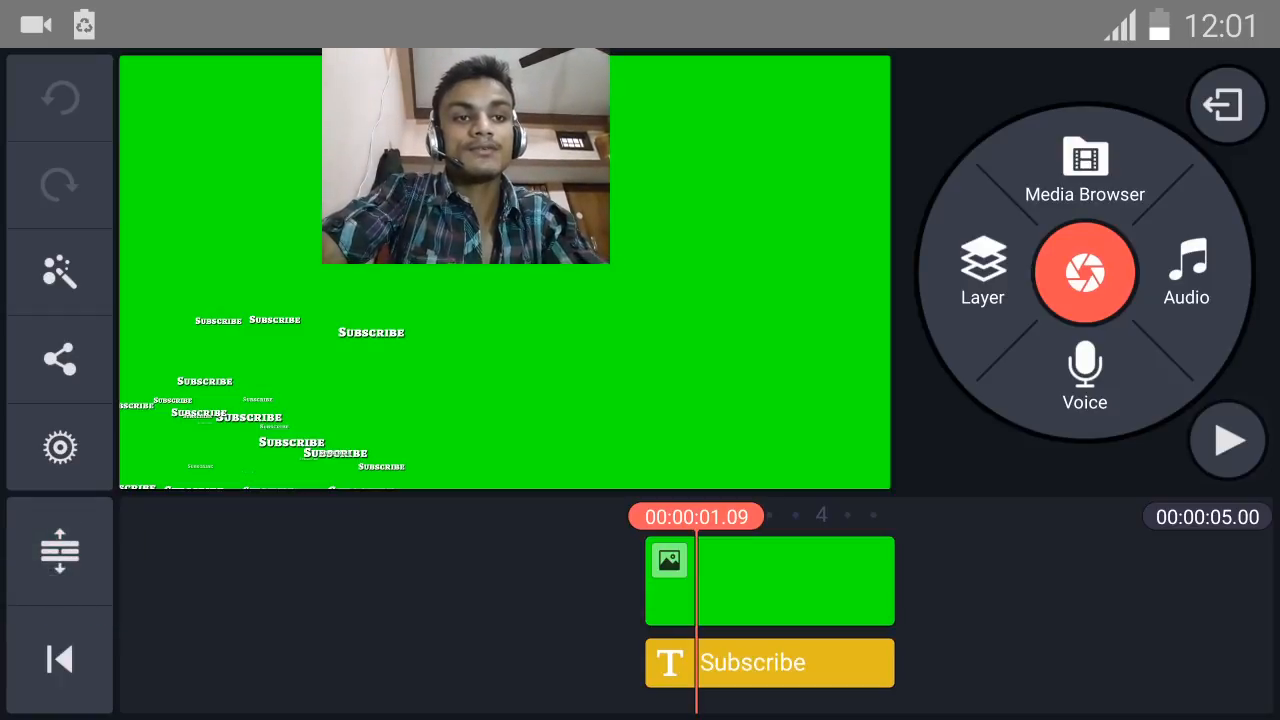
{"action": "left_click", "coordinate": [1084, 176]}
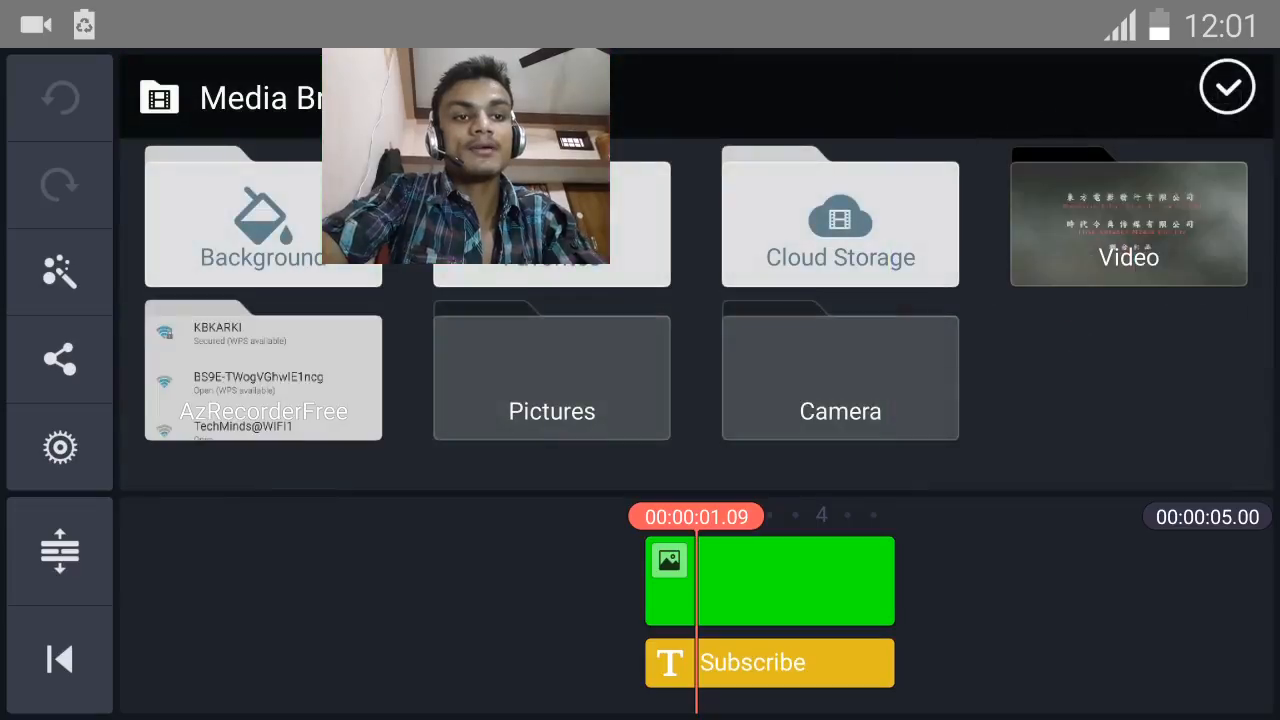
{"action": "left_click", "coordinate": [1228, 86]}
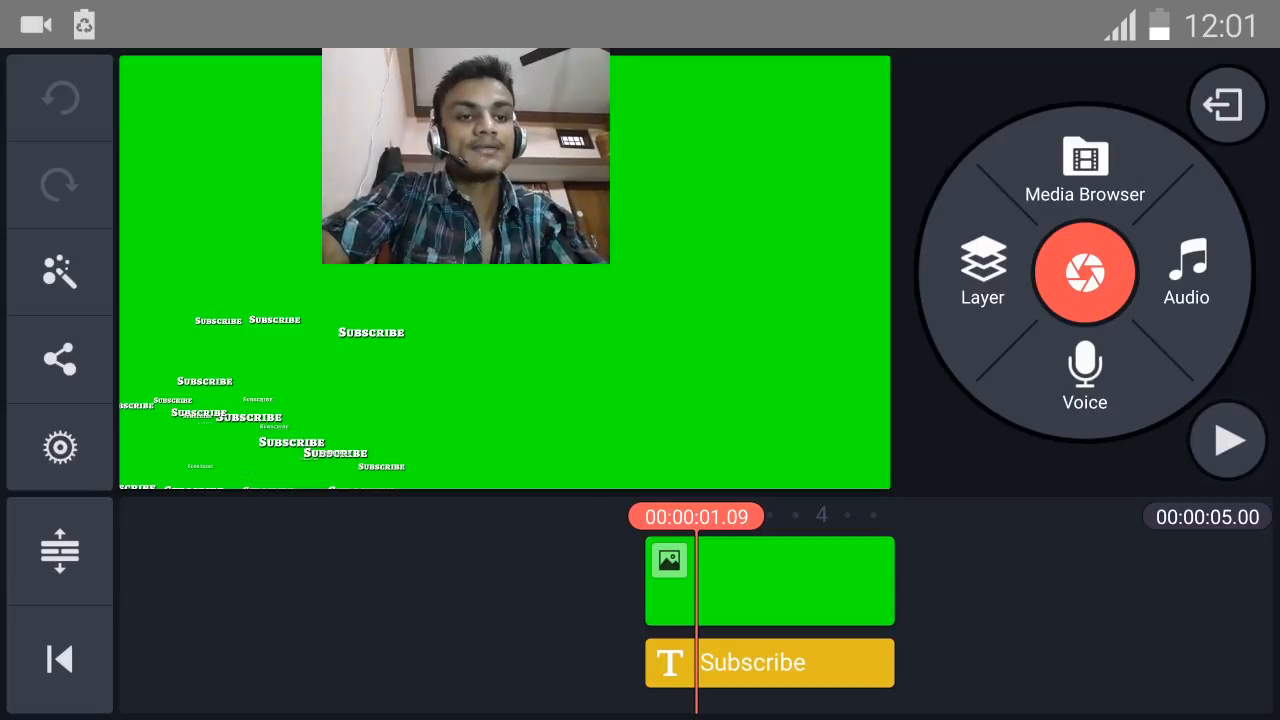
Select the Green Screen.png clip in the timeline to reveal its editing options.
{"action": "left_click", "coordinate": [770, 580]}
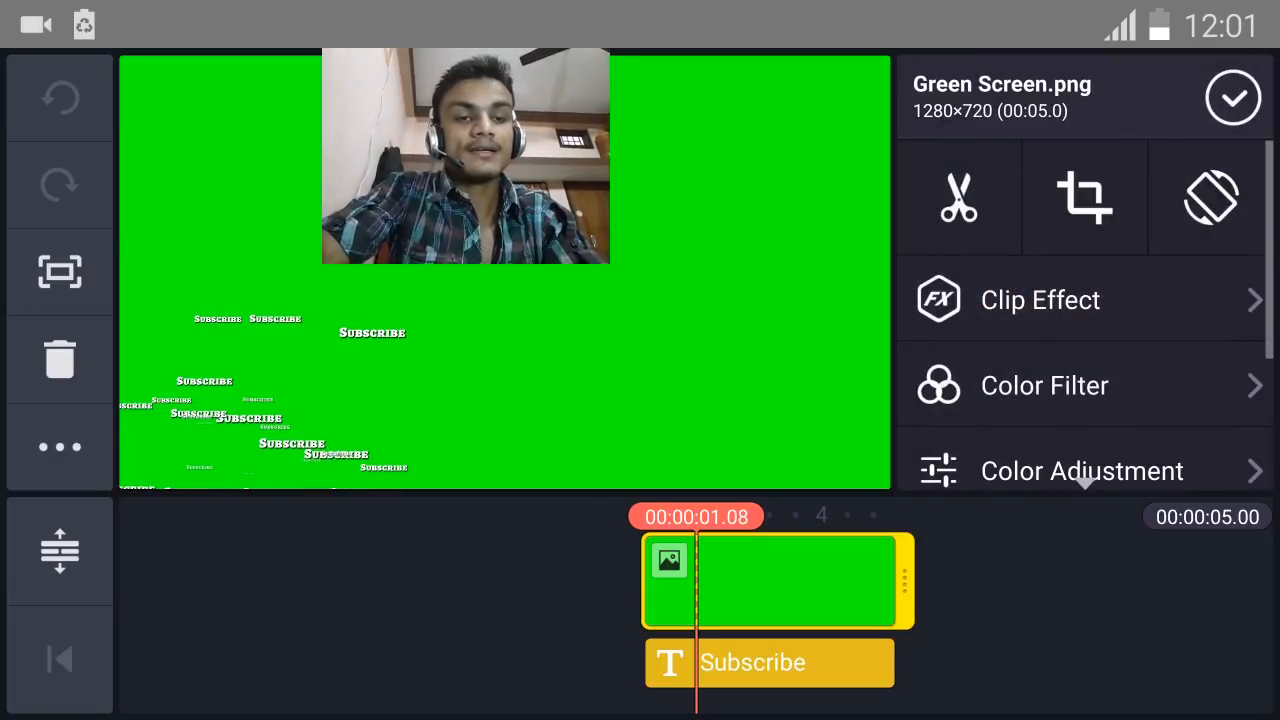